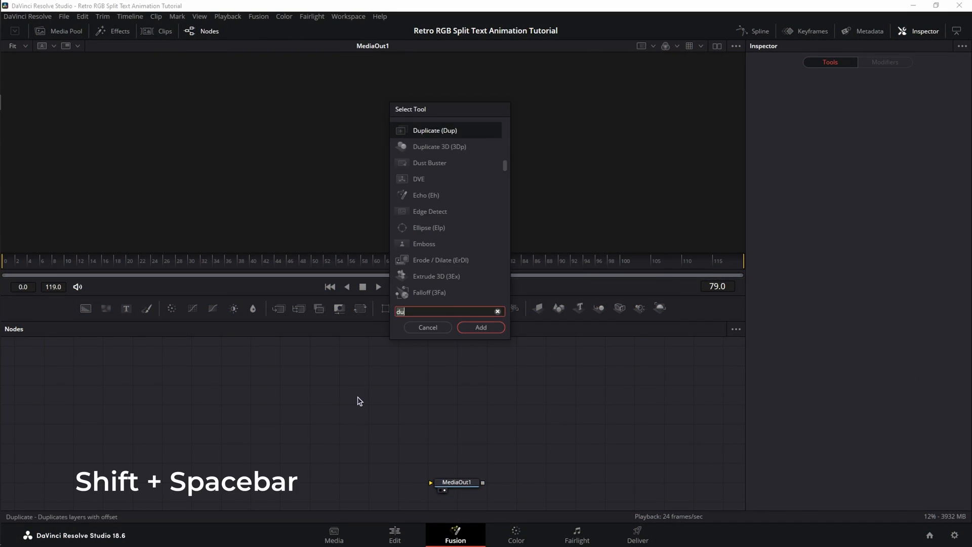
- Add a MultiMerge feeding MediaOut and wire a solid black Background into it
click(480, 328)
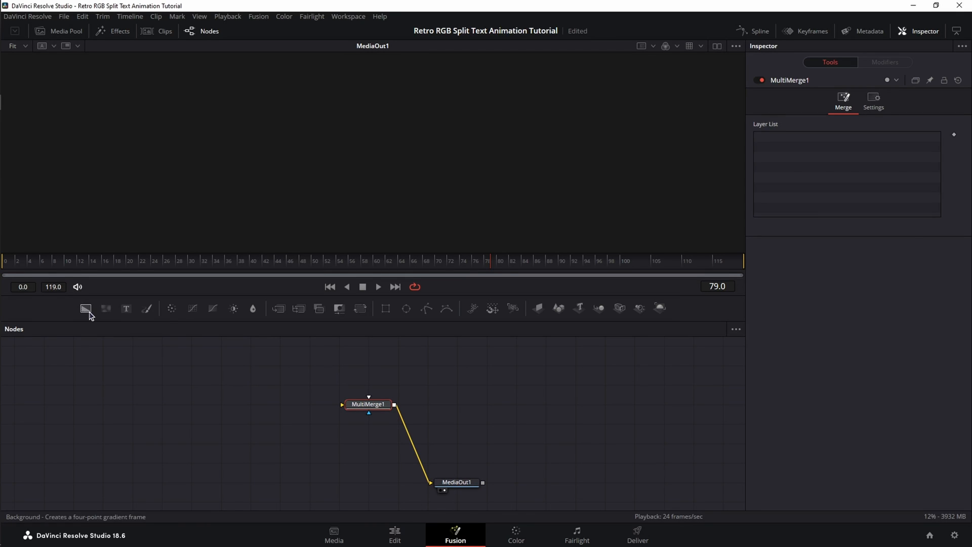
click(86, 308)
text(BG)
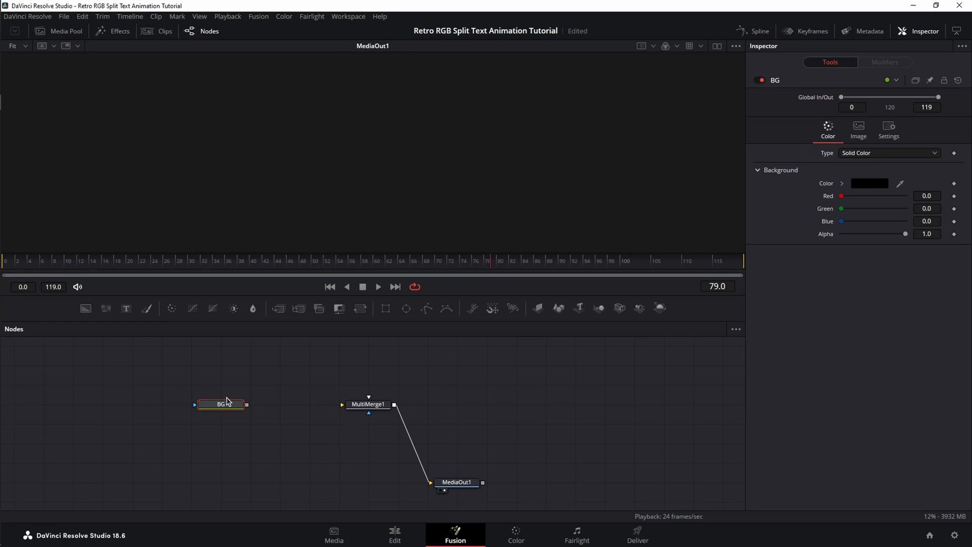
click(869, 183)
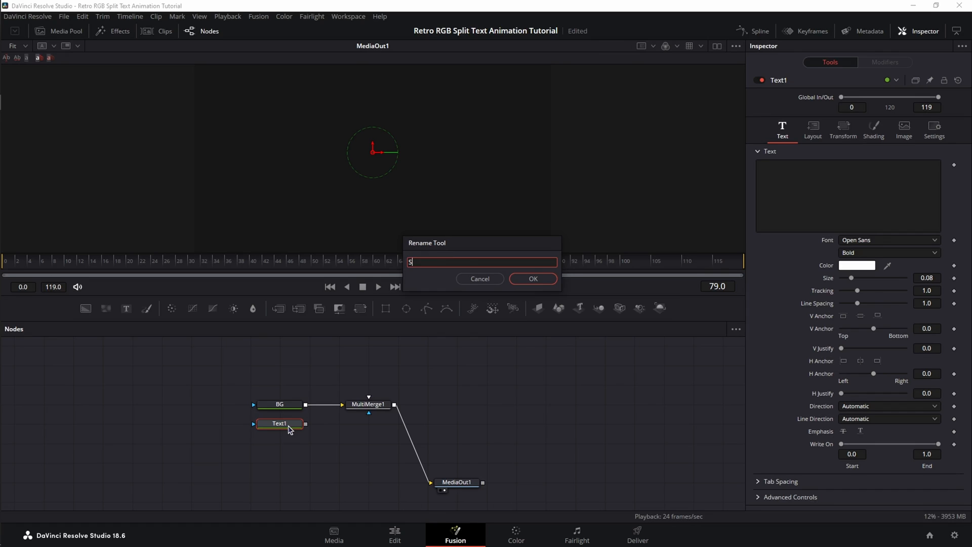
- Name the Text+ node Source_text, set it to read AFTERGLOW in Akira Expanded
text(Source_text)
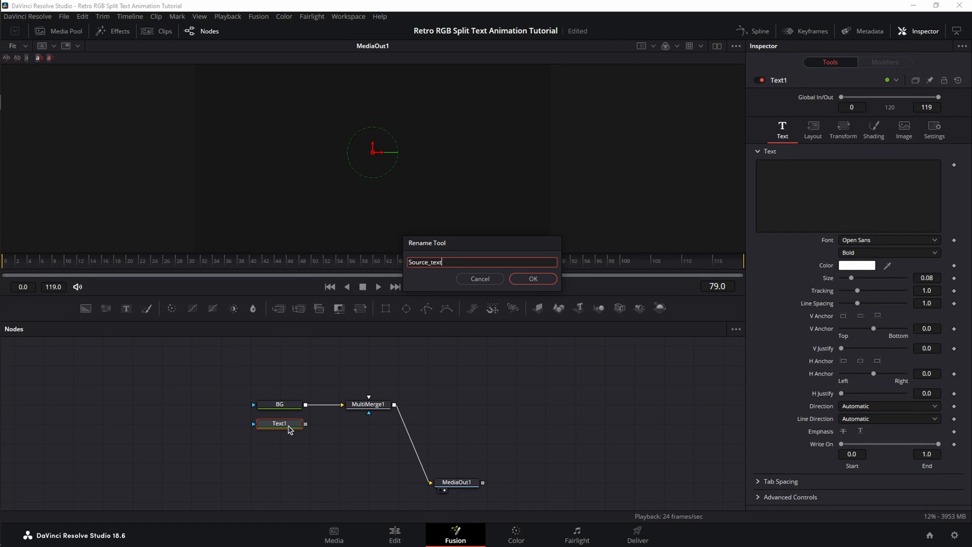
click(532, 279)
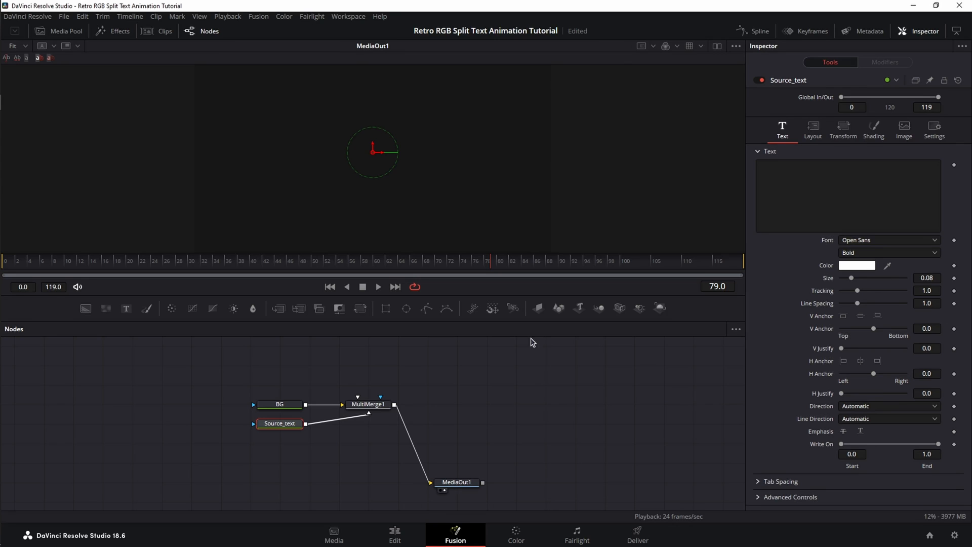
text(AFTER)
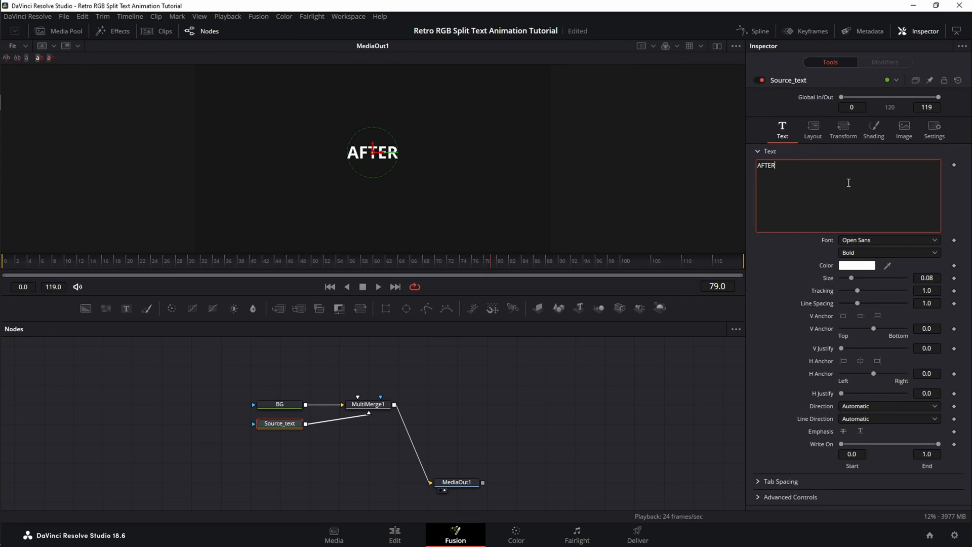
click(888, 240)
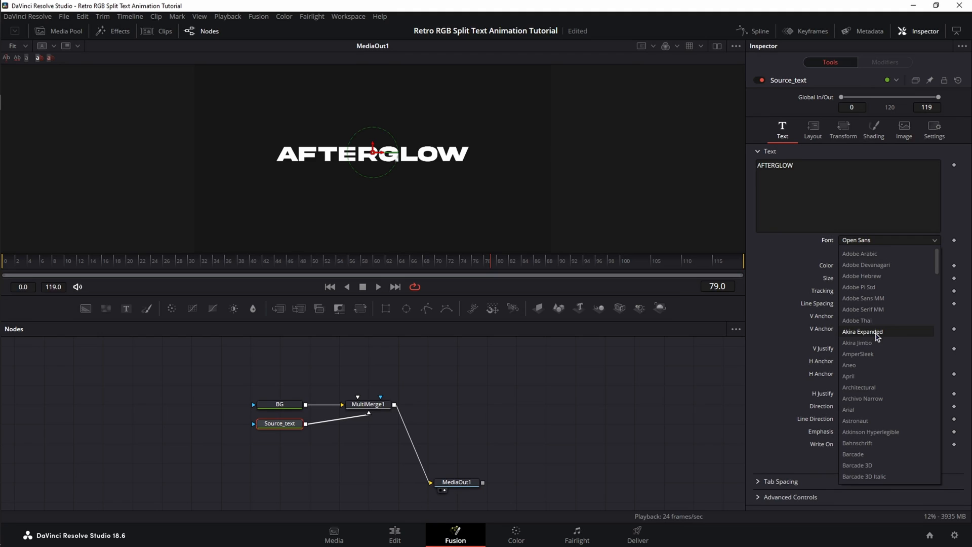
mouse_move(881, 337)
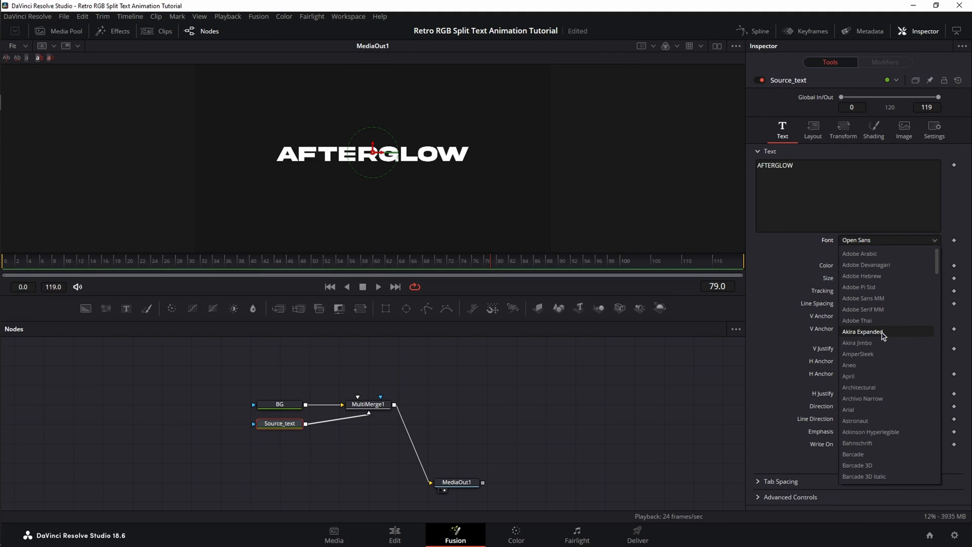
click(862, 332)
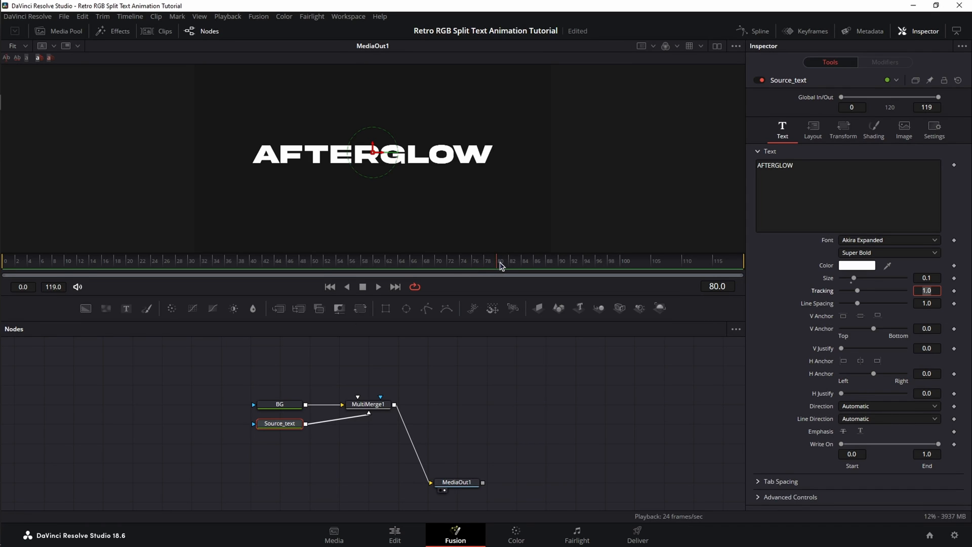
mouse_move(955, 295)
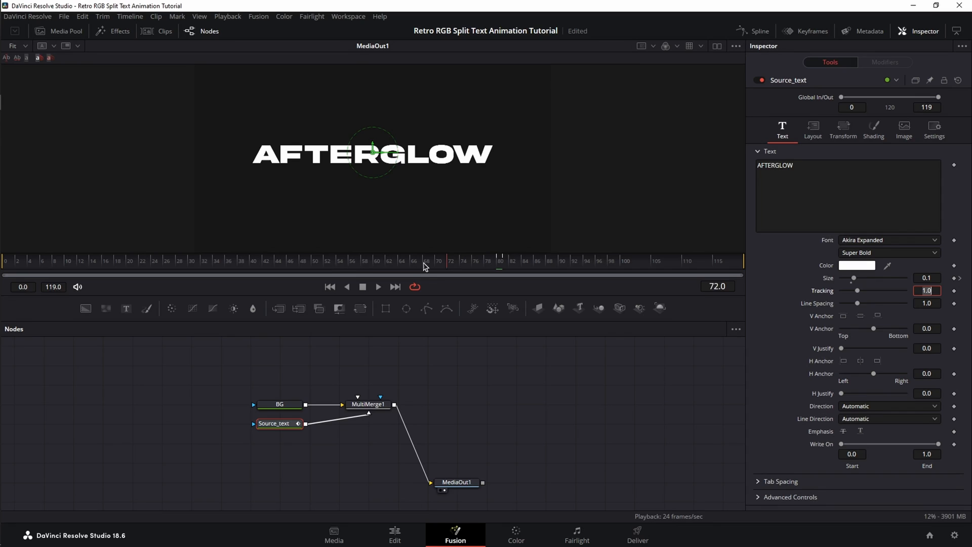
- Keyframe Center at frame 50, then set Center Y to -0.546 at frame 0 so the text rises in
click(813, 129)
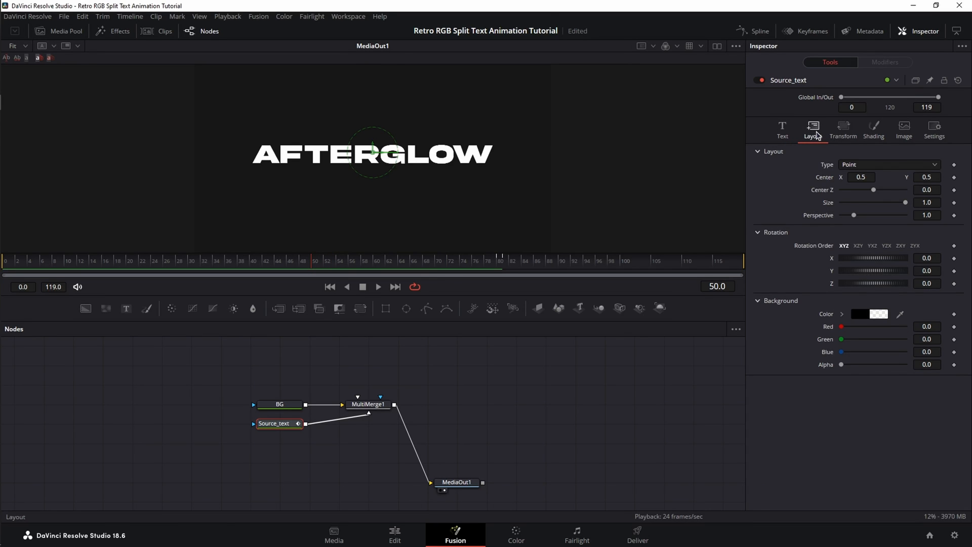
click(861, 178)
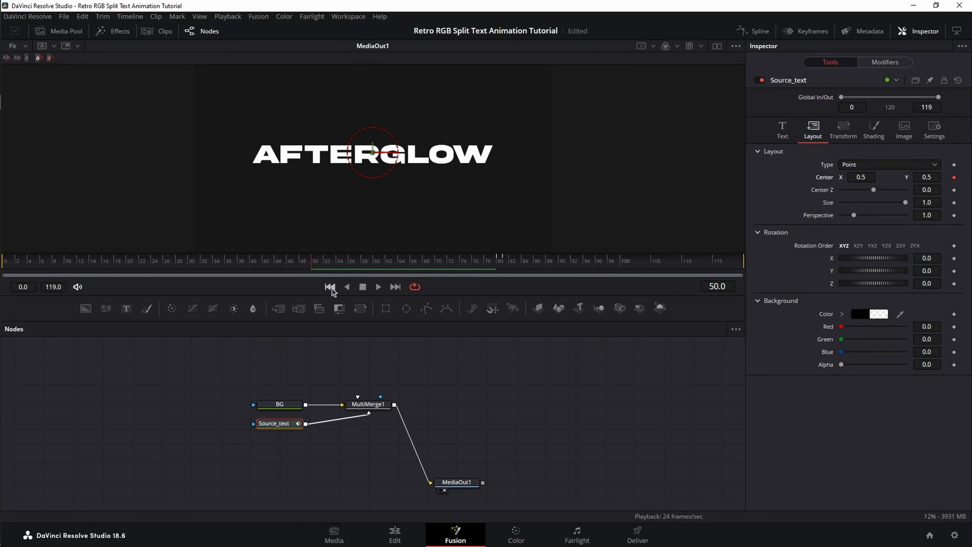
click(331, 287)
text(-0.546)
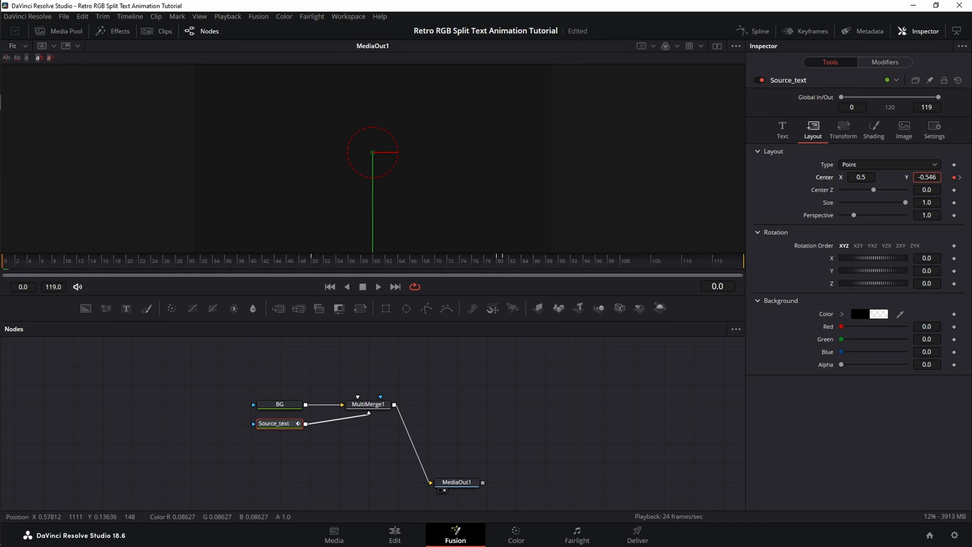
click(379, 286)
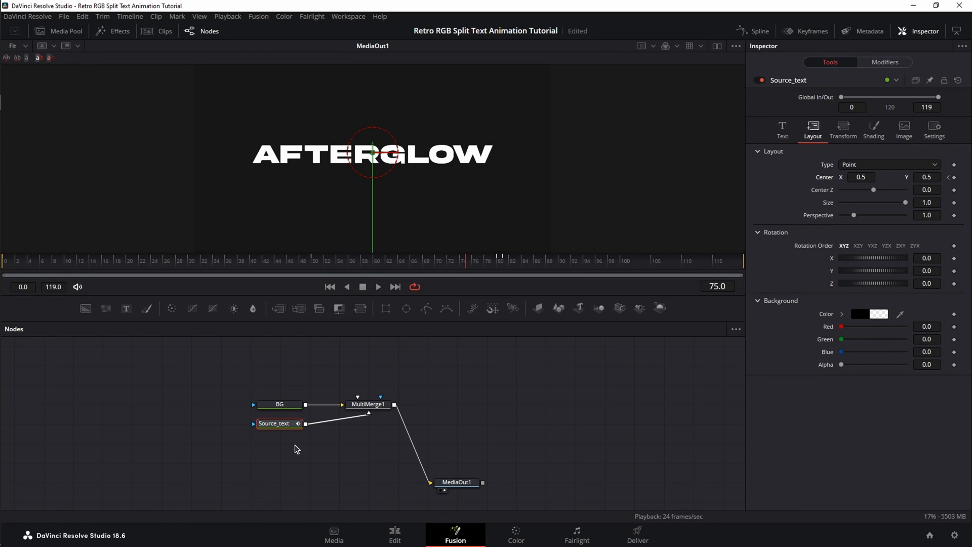
mouse_move(280, 423)
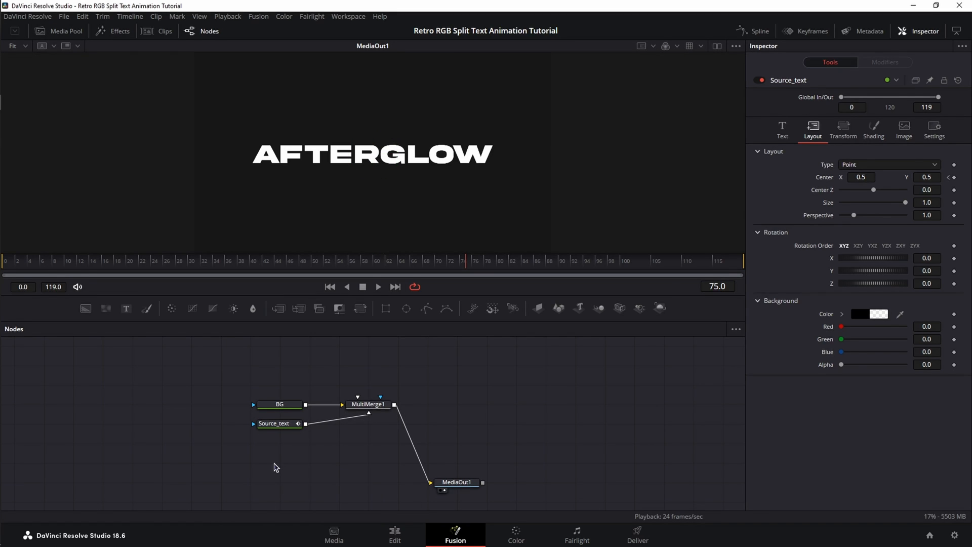
- Paste a linked instance of Source_text and rename it Instance_text
key(ctrl+shift+v)
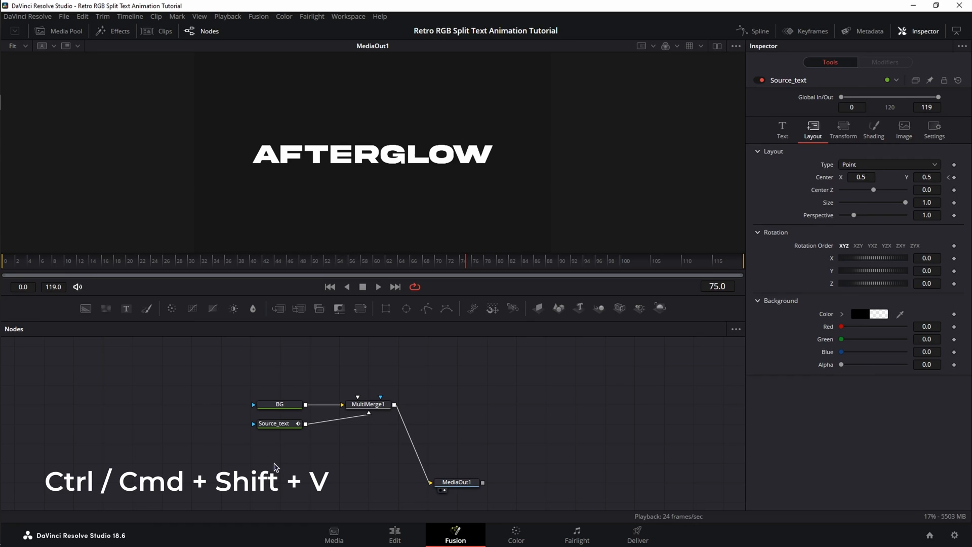
key(ctrl+shift+v)
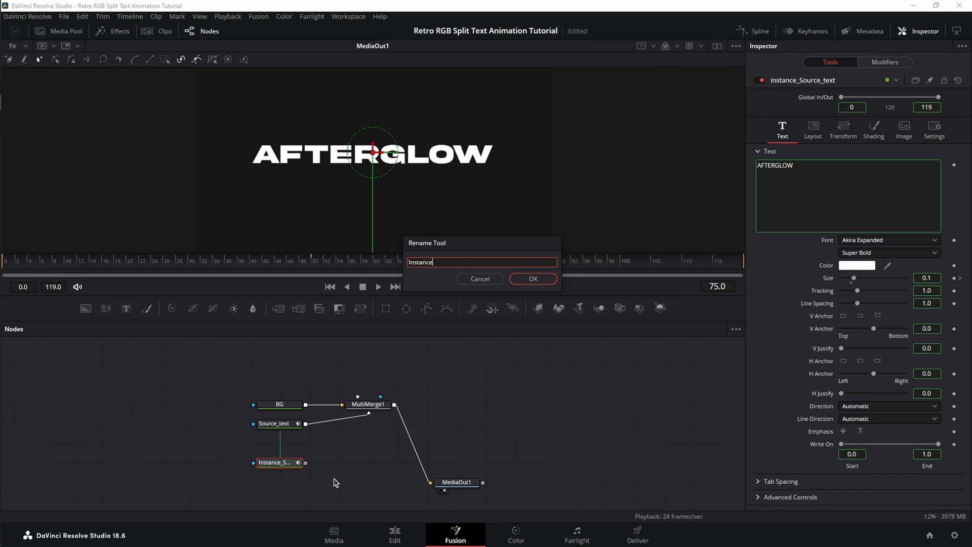
click(532, 278)
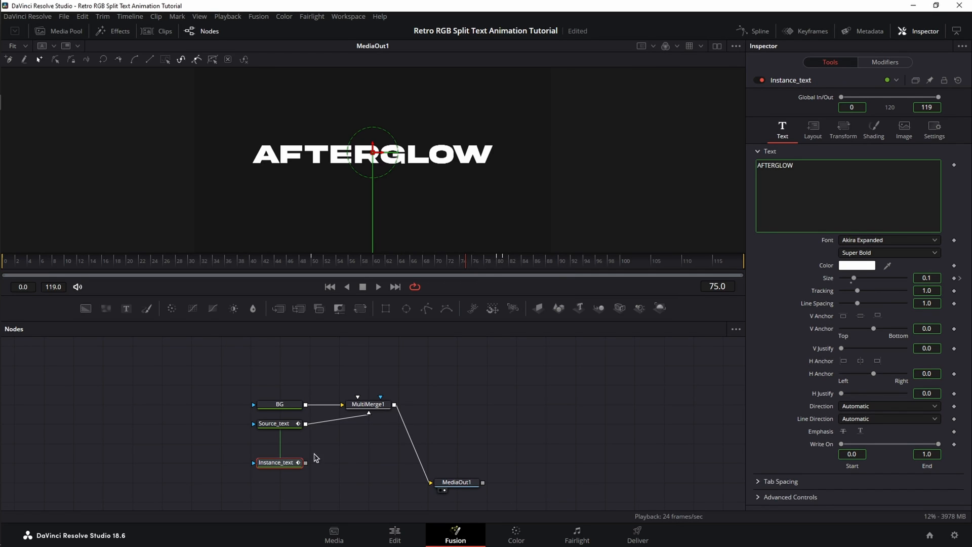
- Connect Instance_text as a second MultiMerge layer and review the merge's layer settings
click(368, 403)
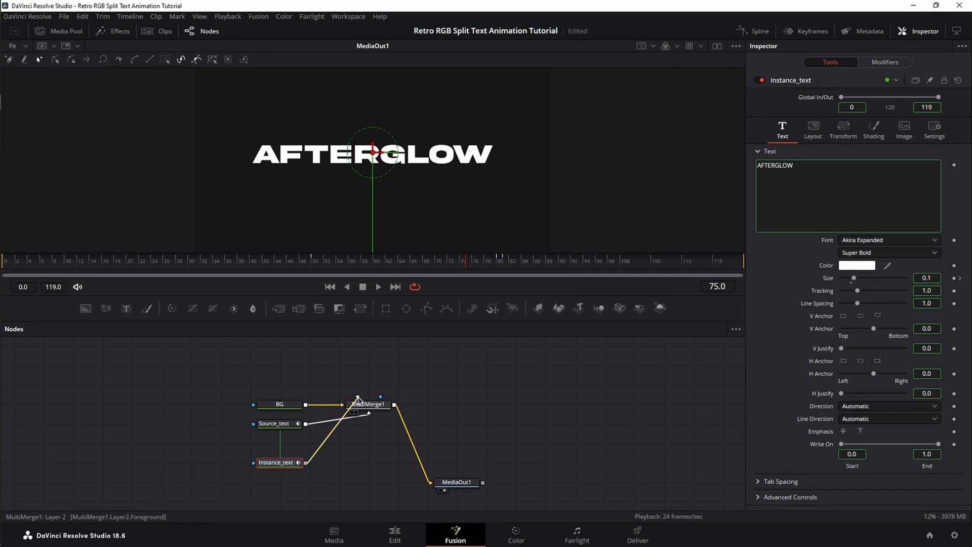
click(370, 404)
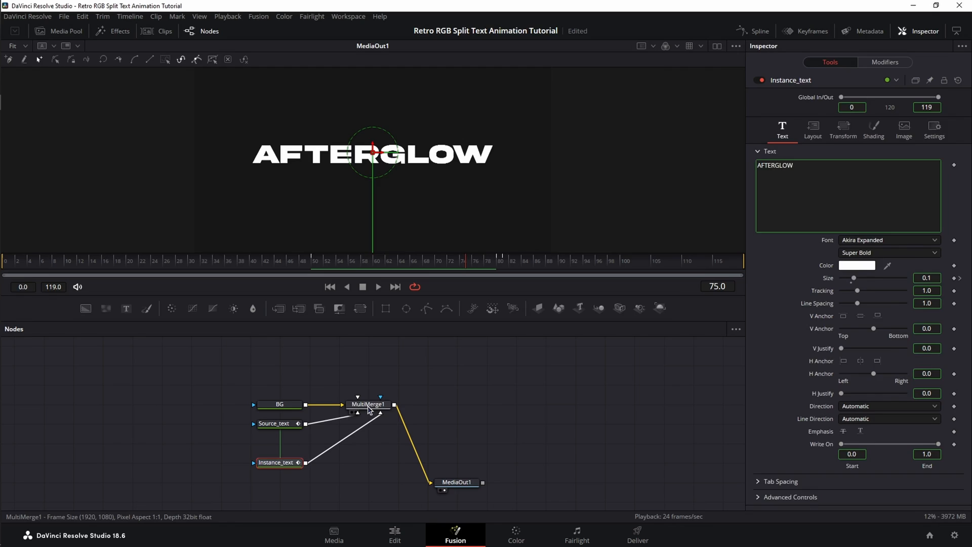
click(368, 404)
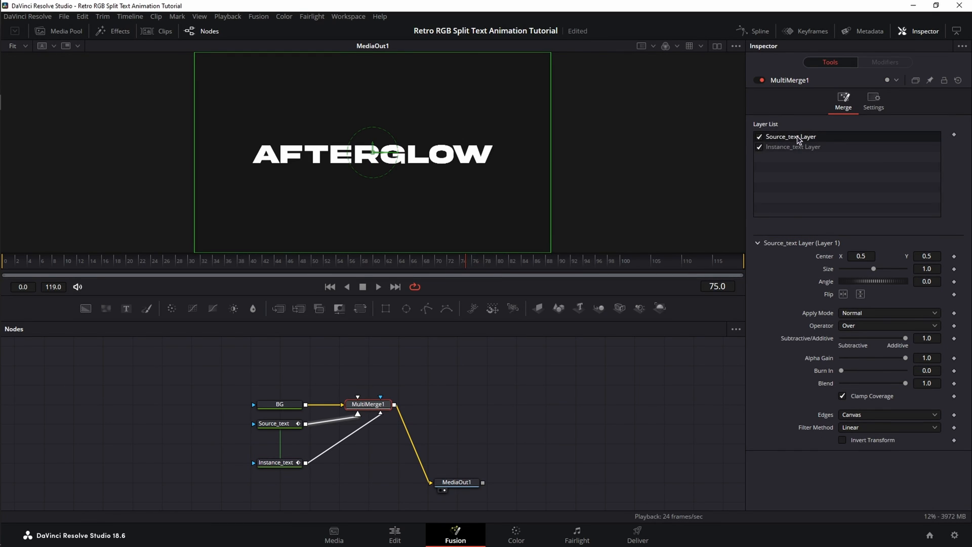
click(277, 462)
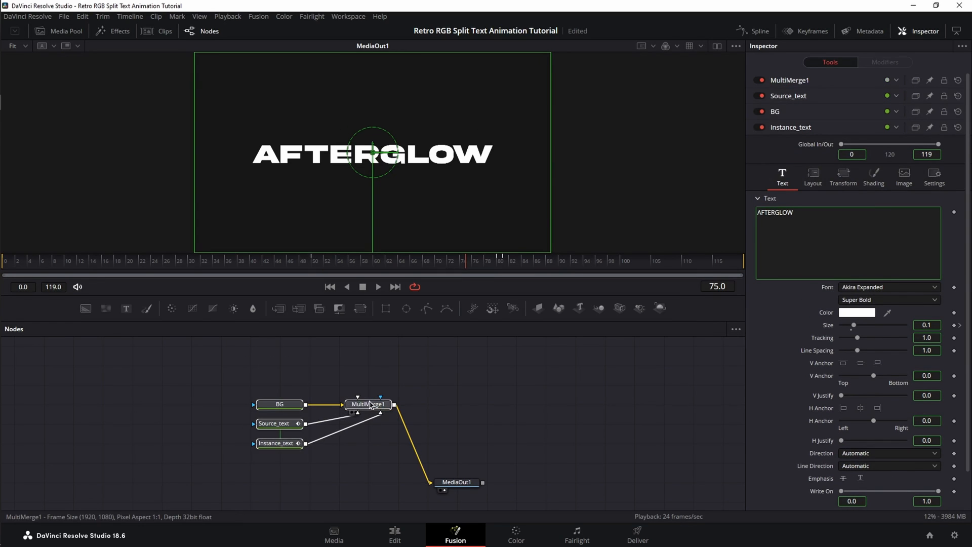
click(279, 404)
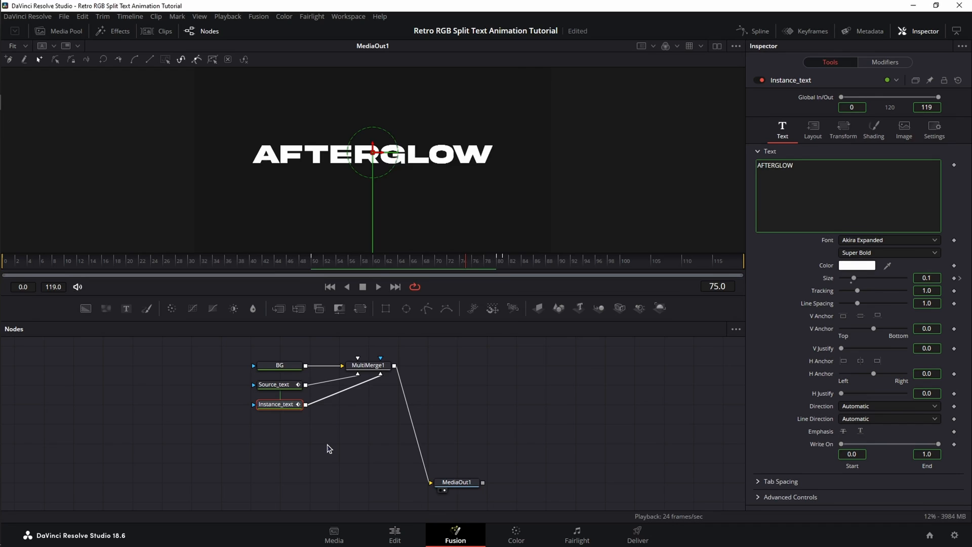
- Insert an Echo after Instance_text with gain gamma 1.3 and a keyframe on its scale
text(ech)
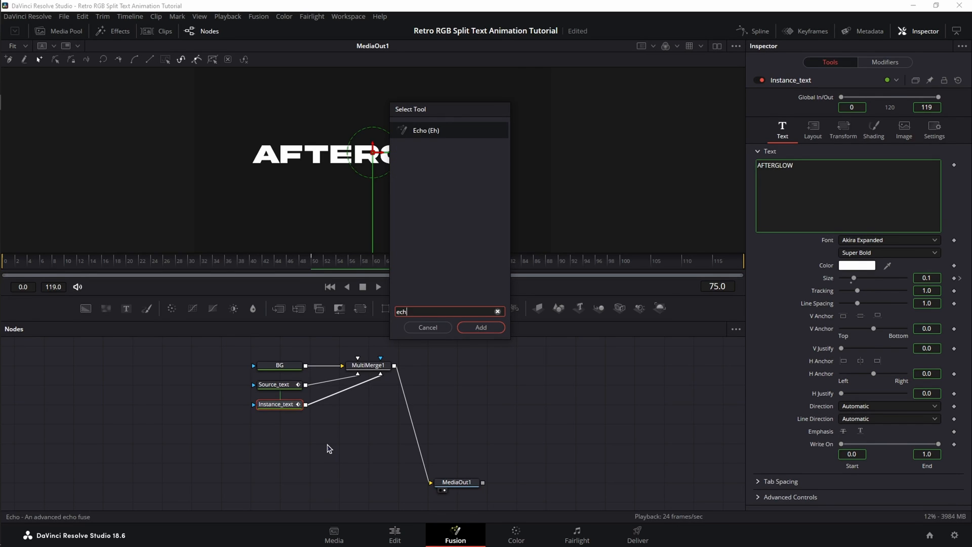
click(480, 328)
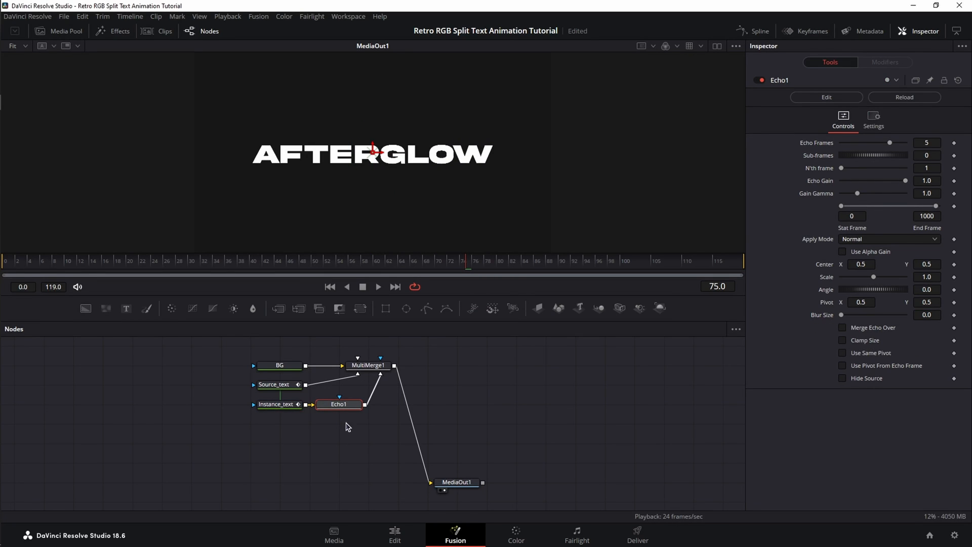
mouse_move(368, 441)
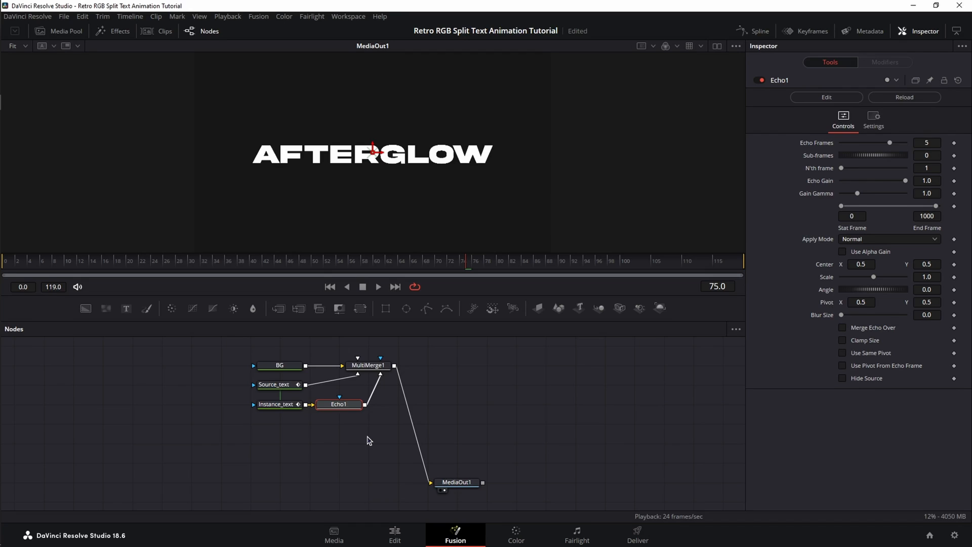
mouse_move(354, 439)
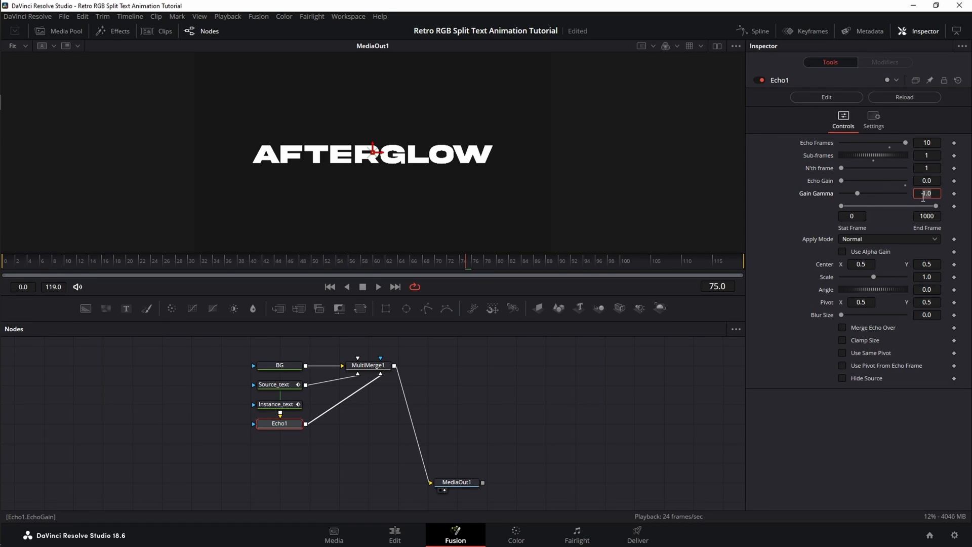
text(1.3)
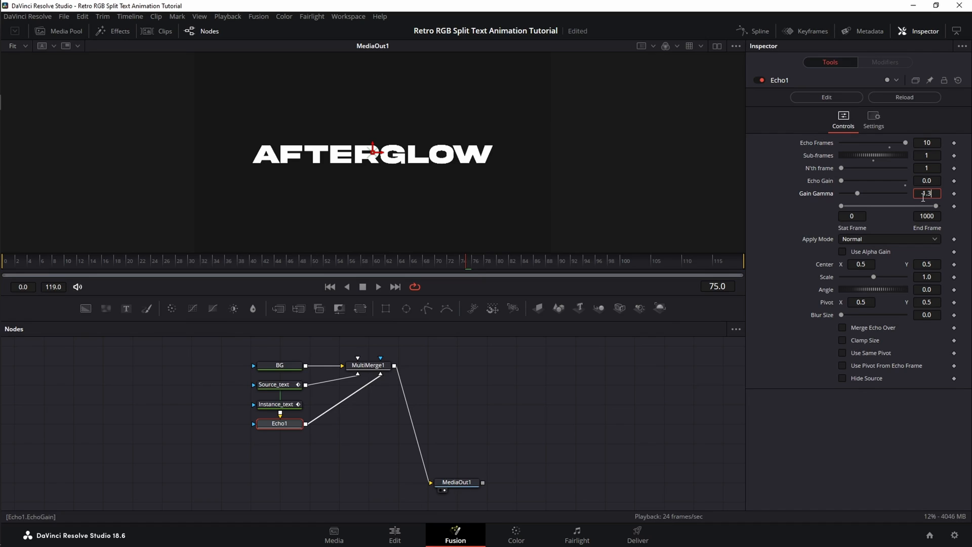
click(499, 268)
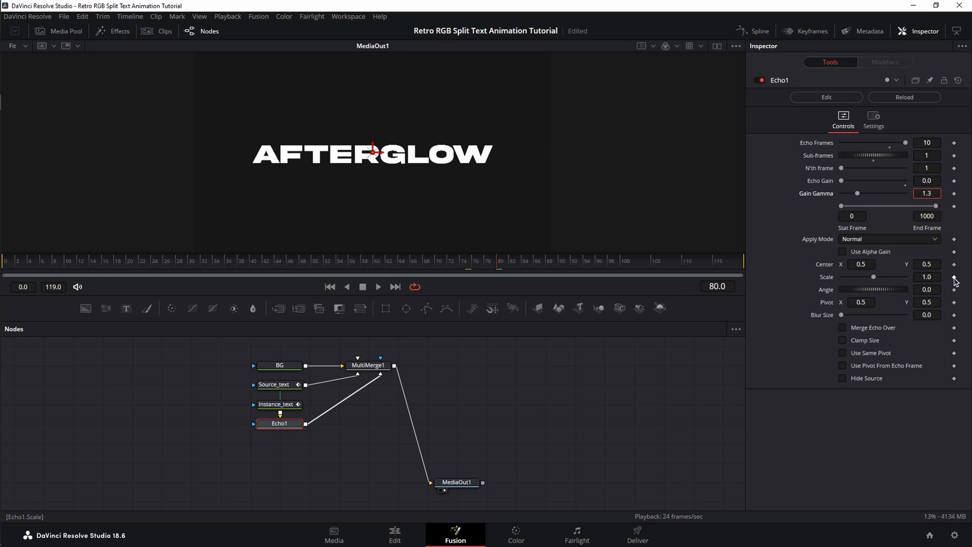
click(505, 260)
text(0)
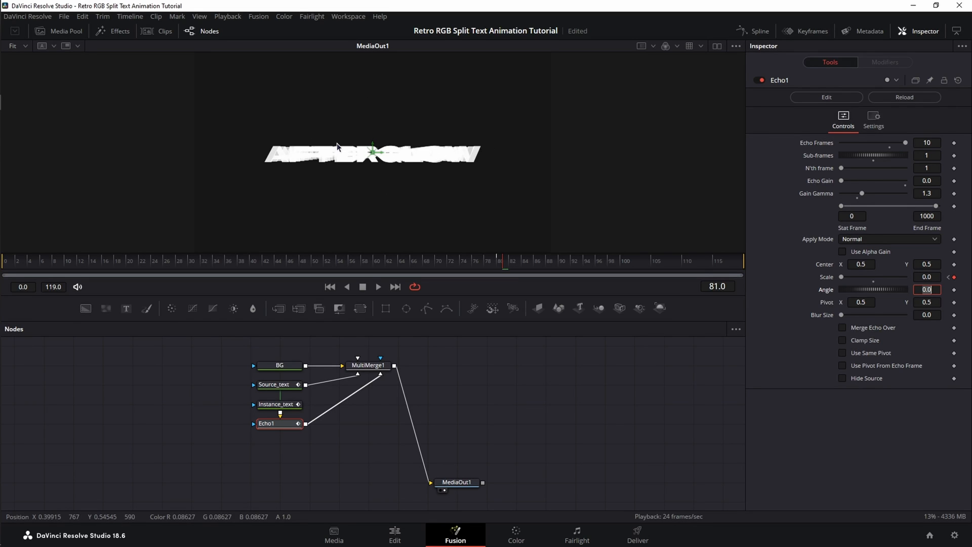
- Play back the animation to preview the echo trail, then stop
click(378, 286)
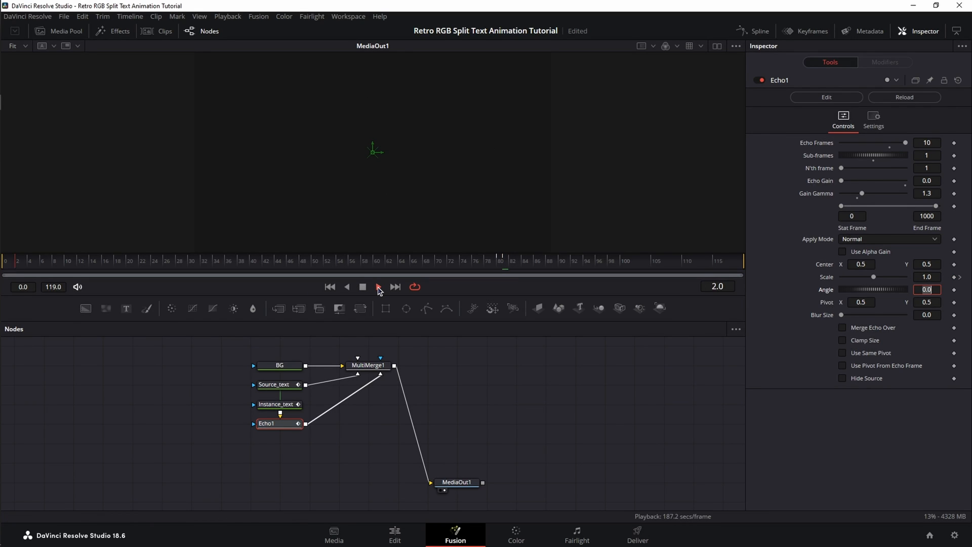
click(377, 287)
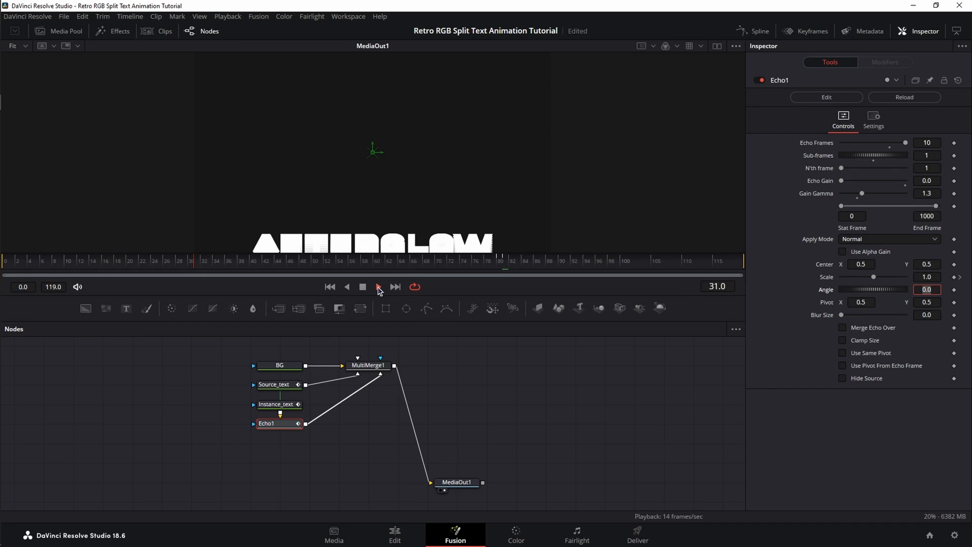
click(379, 287)
text(color ga)
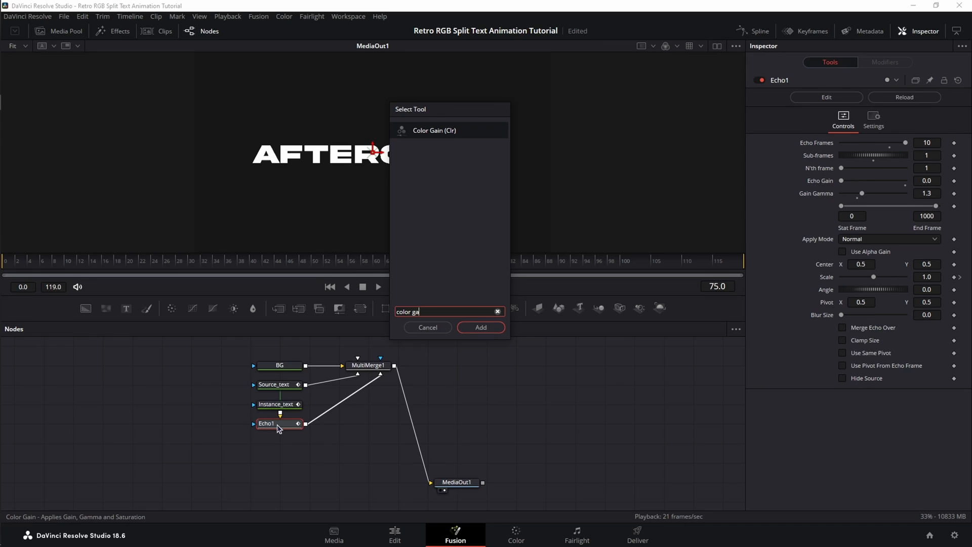
- Add a Color Gain after Echo1, reshape its tonal ranges curve, and return to the gain controls
click(481, 328)
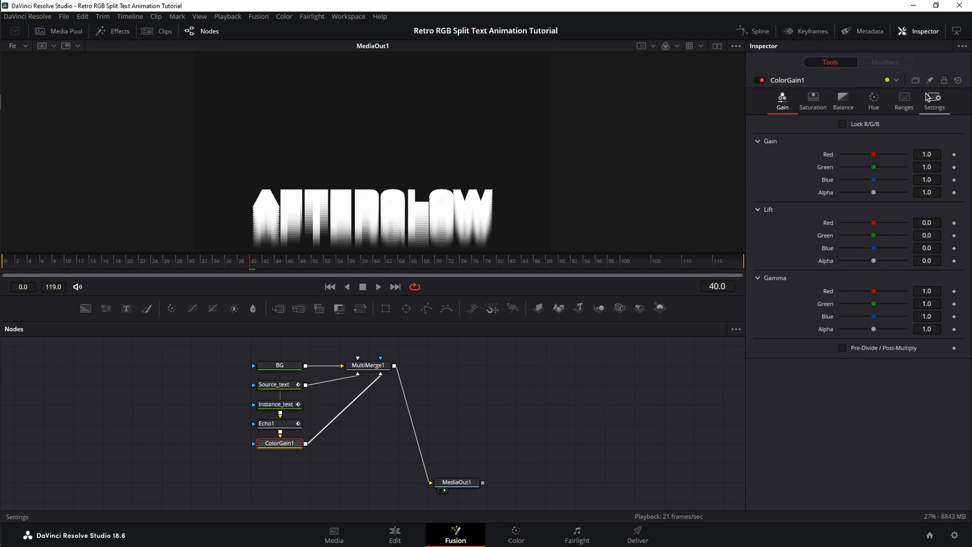
click(904, 101)
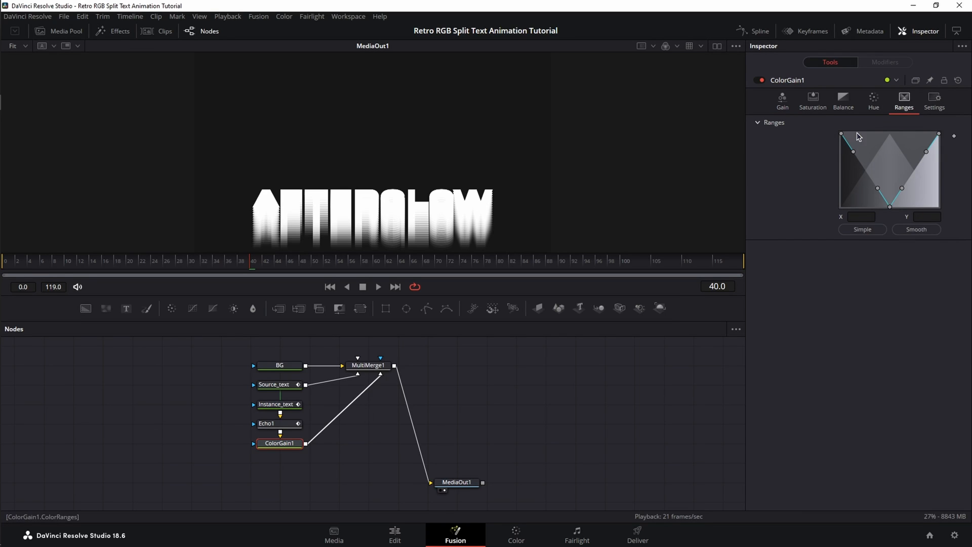
click(917, 229)
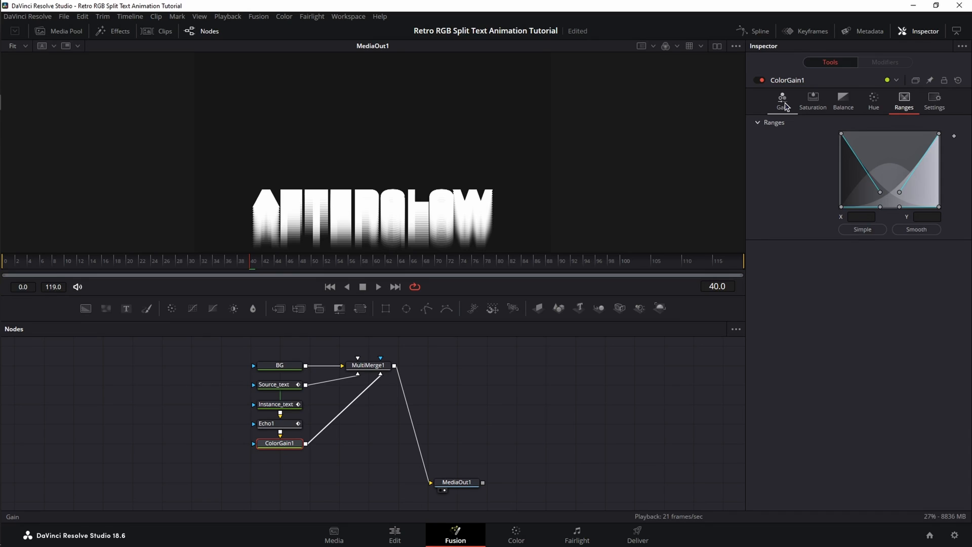
click(782, 99)
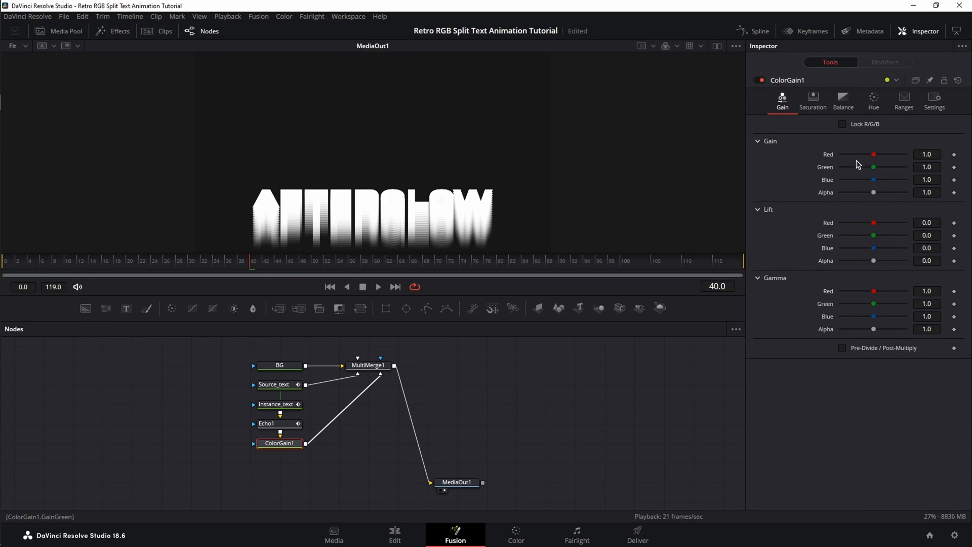
mouse_move(874, 155)
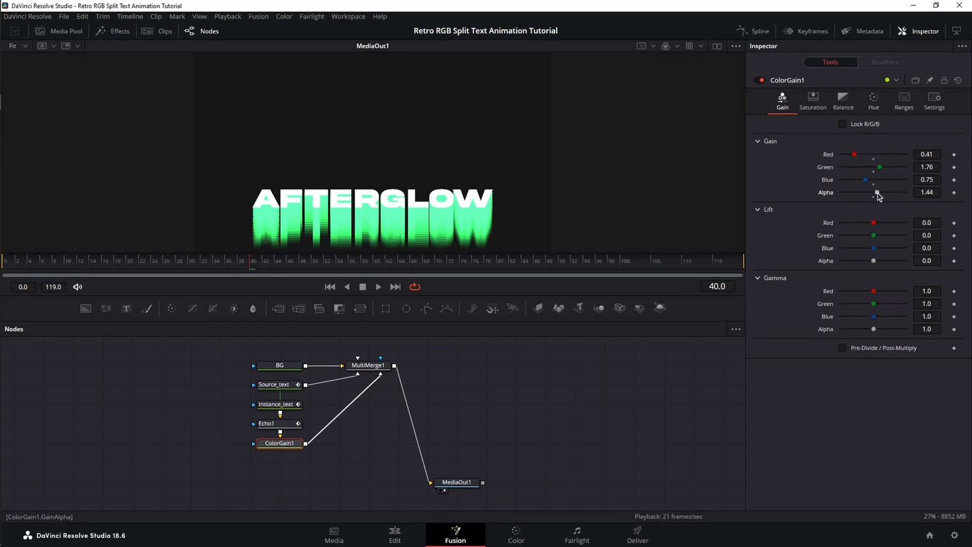
mouse_move(633, 242)
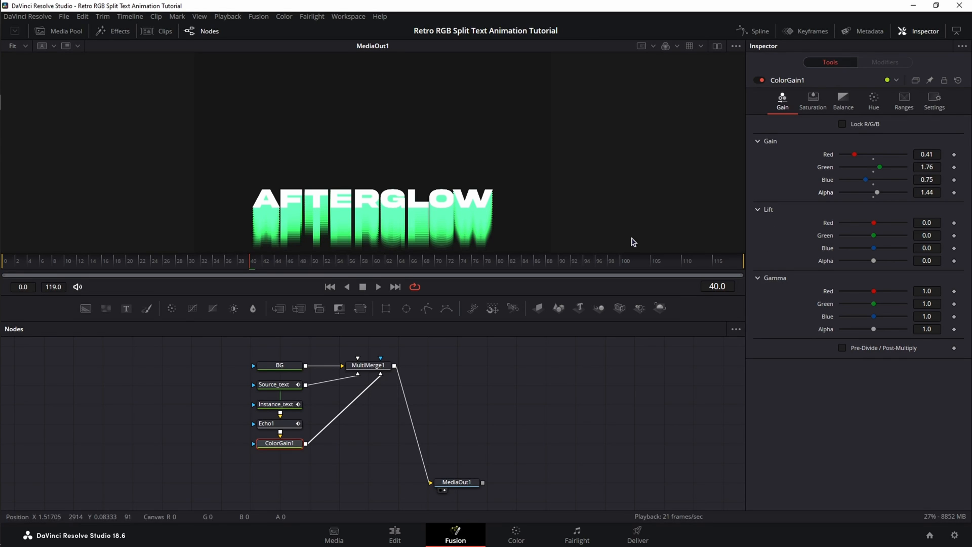
mouse_move(270, 241)
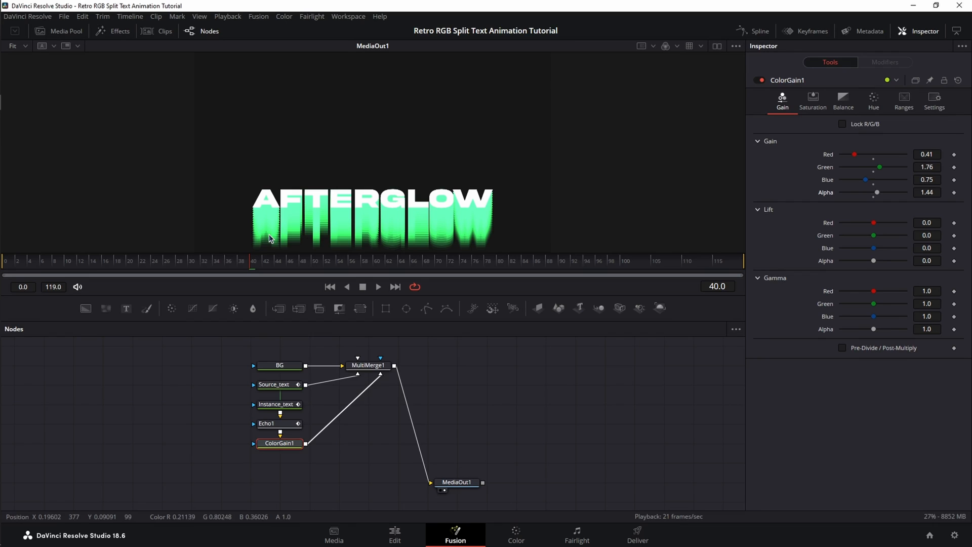
mouse_move(784, 292)
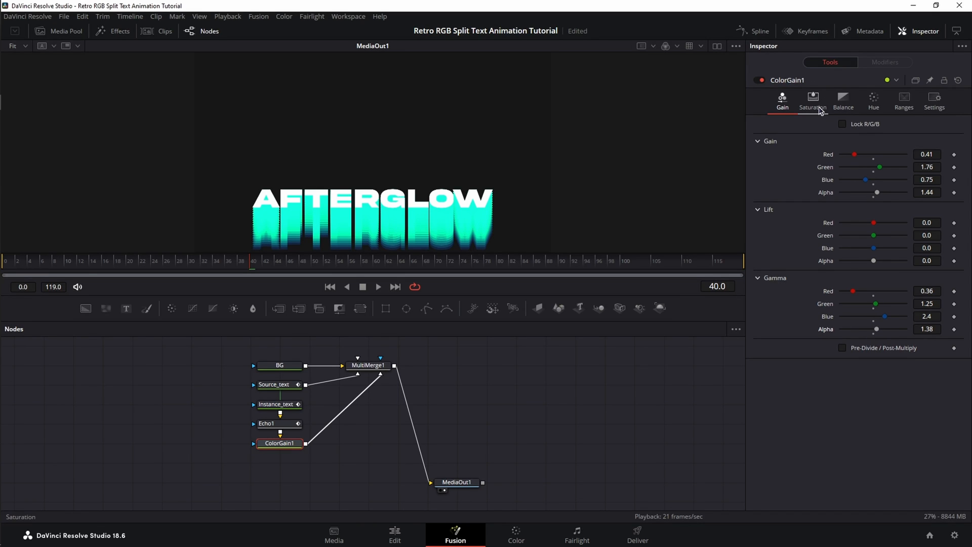
- Set Blue saturation 2.02, highlight balance 0.22/-0.16/0.13, and hue High -0.41, Dark 0.32
click(813, 101)
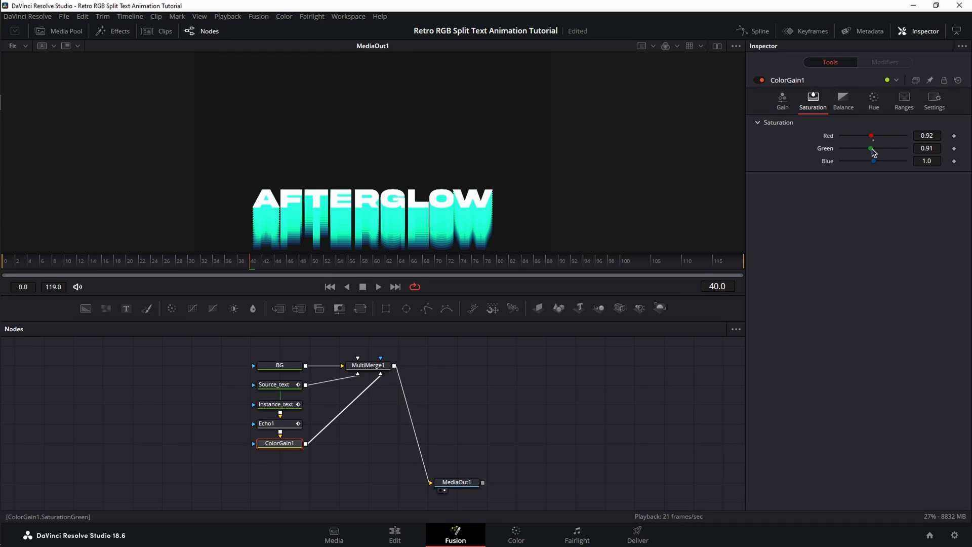
mouse_move(875, 161)
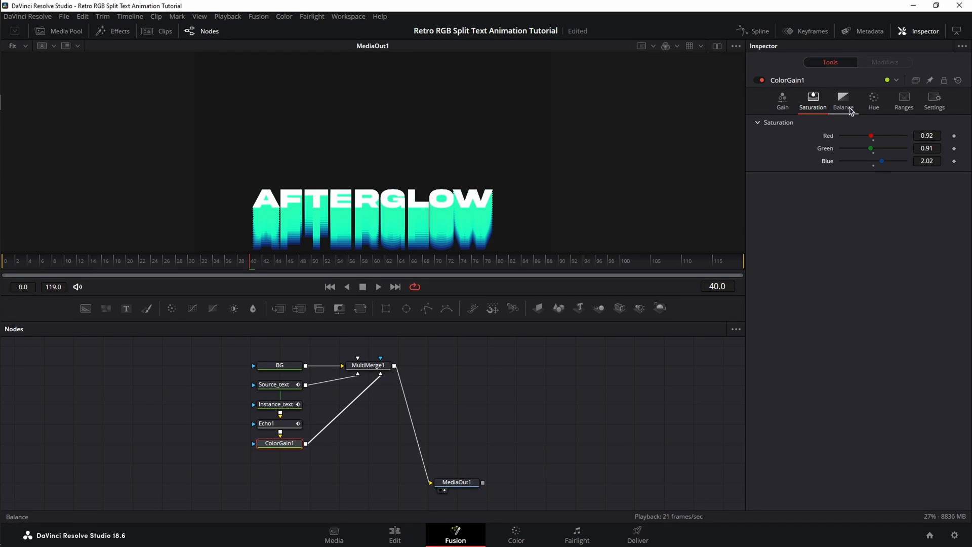
click(843, 101)
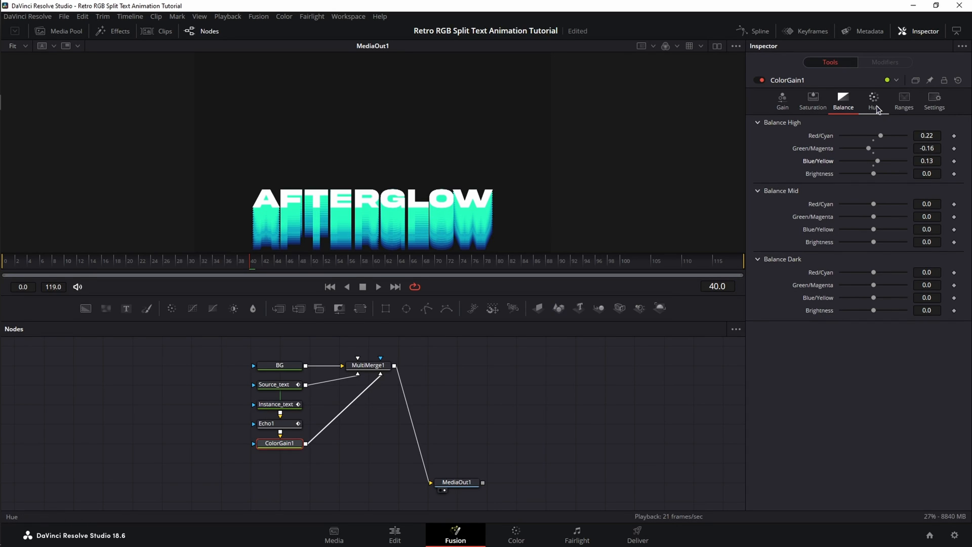
click(873, 99)
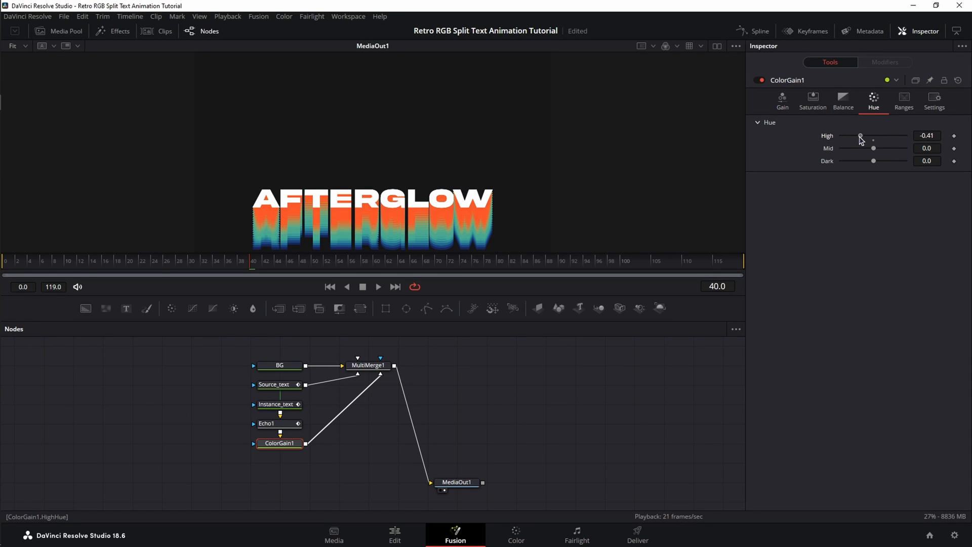
mouse_move(883, 171)
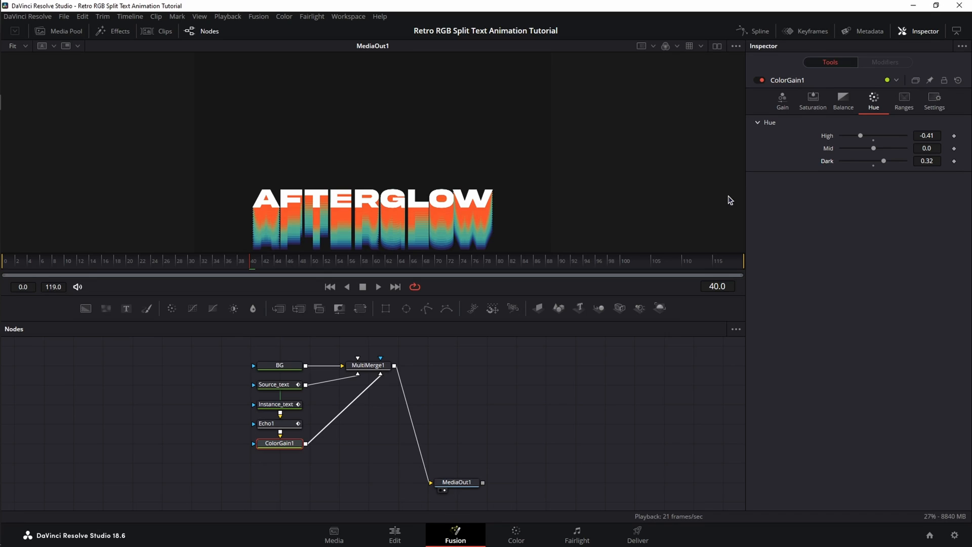
mouse_move(309, 226)
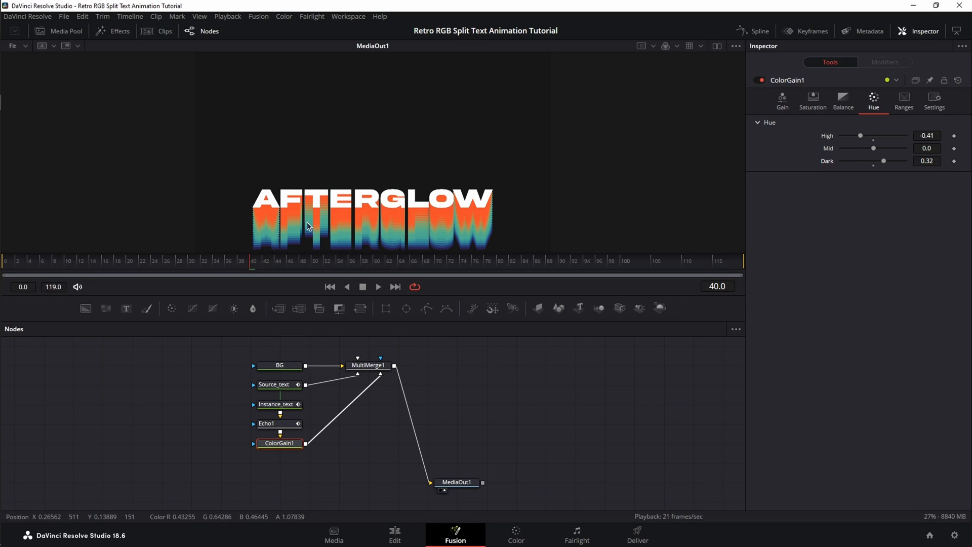
mouse_move(389, 243)
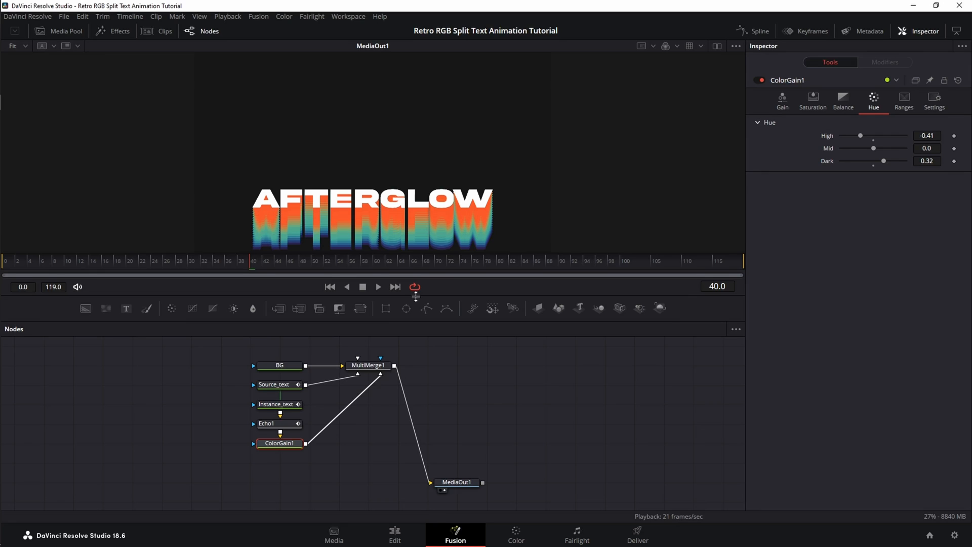
click(368, 365)
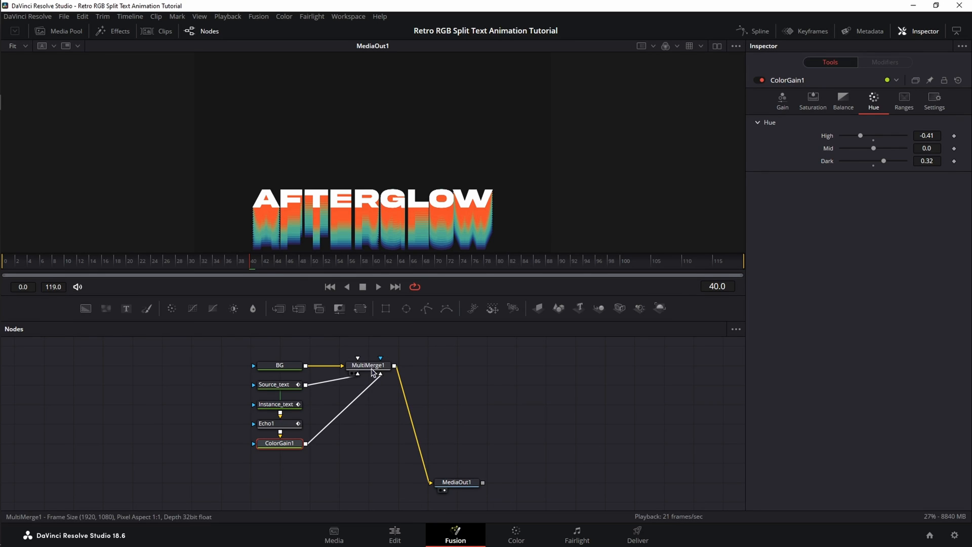
- Add a Prism Blur after the MultiMerge
click(368, 365)
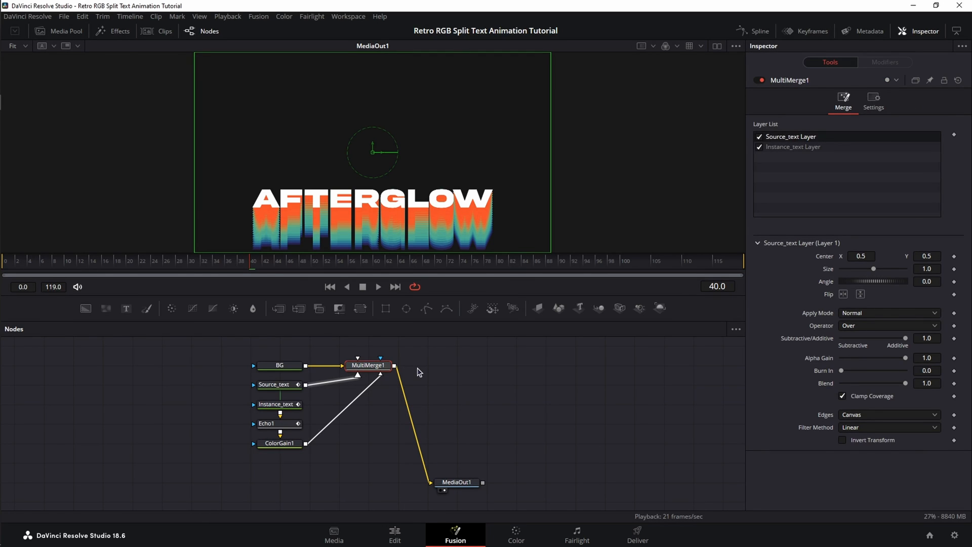
text(pri)
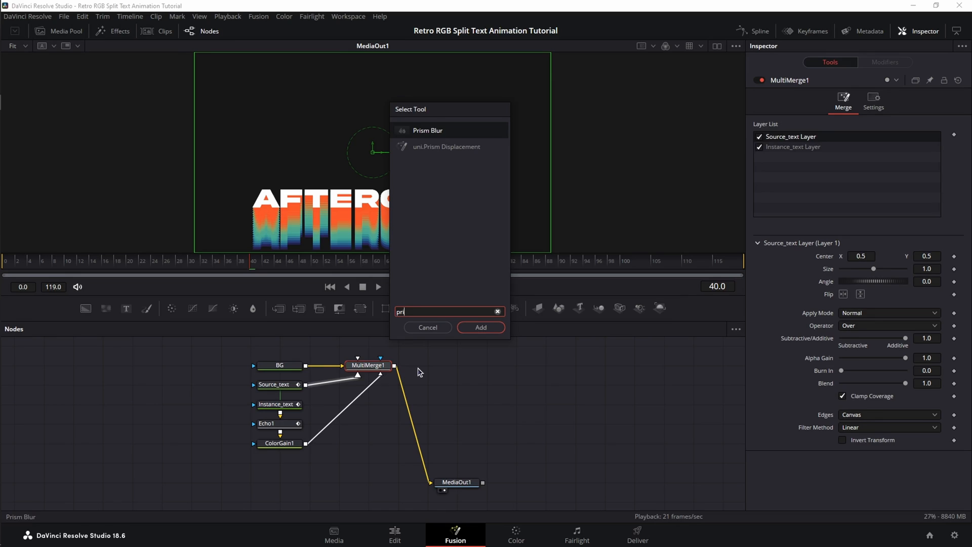
click(480, 328)
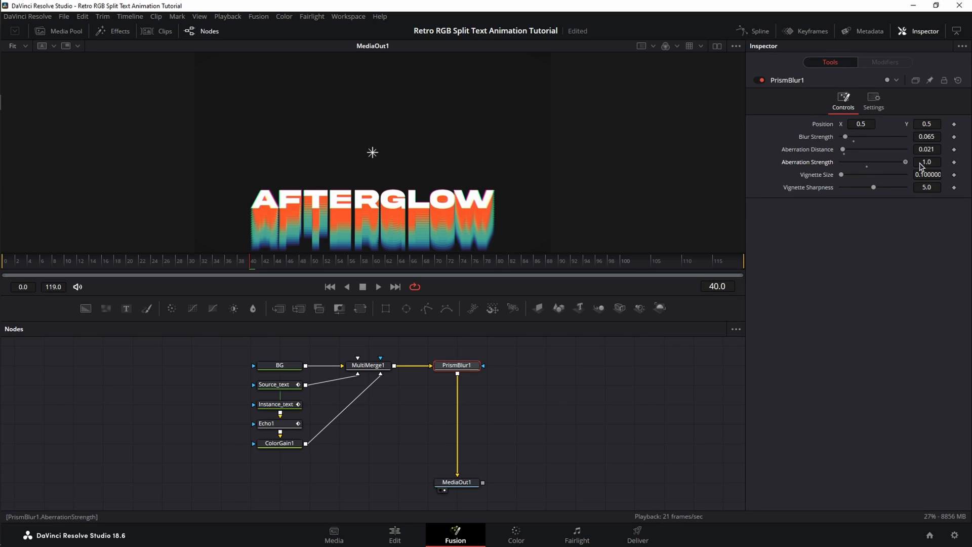
mouse_move(823, 193)
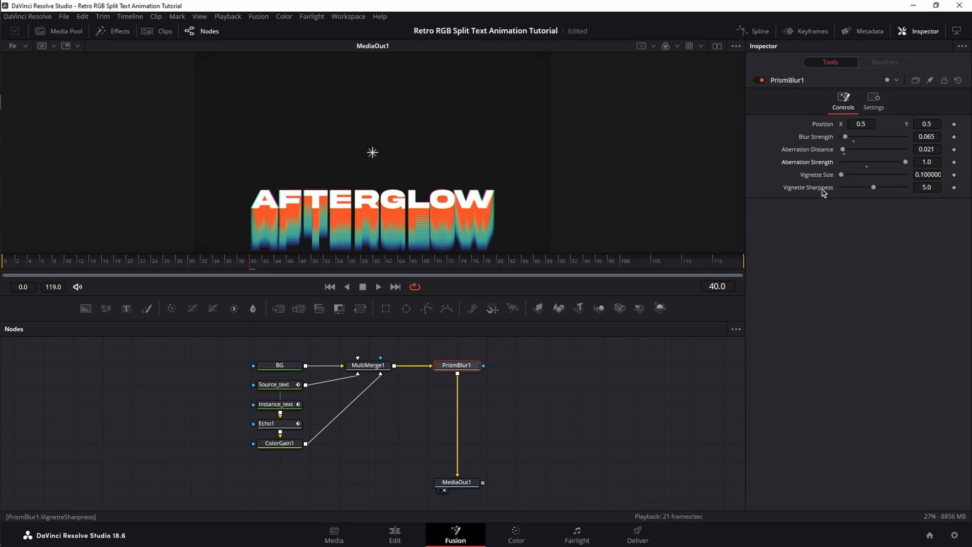
mouse_move(461, 263)
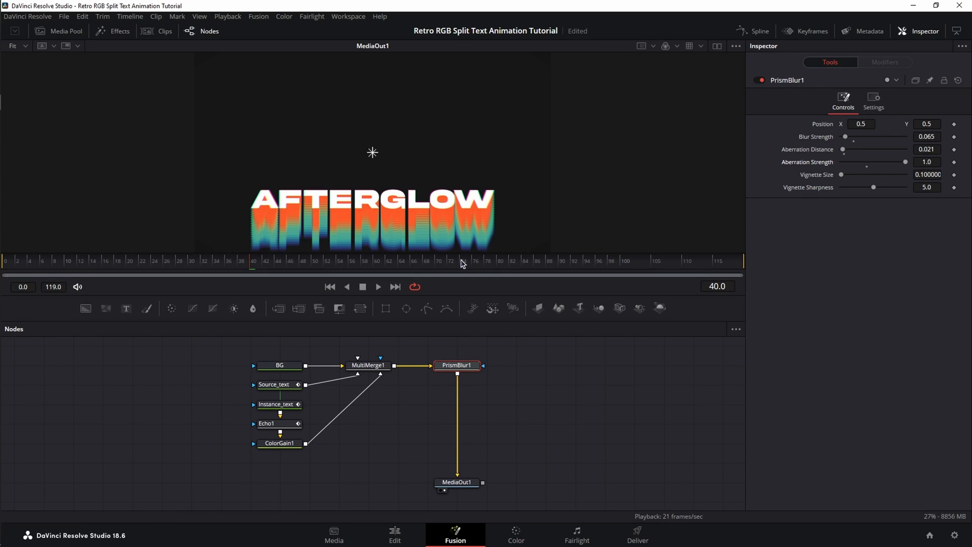
- Keyframe Aberration Distance 0.021 at frame 74 and 0 at frame 80
click(461, 260)
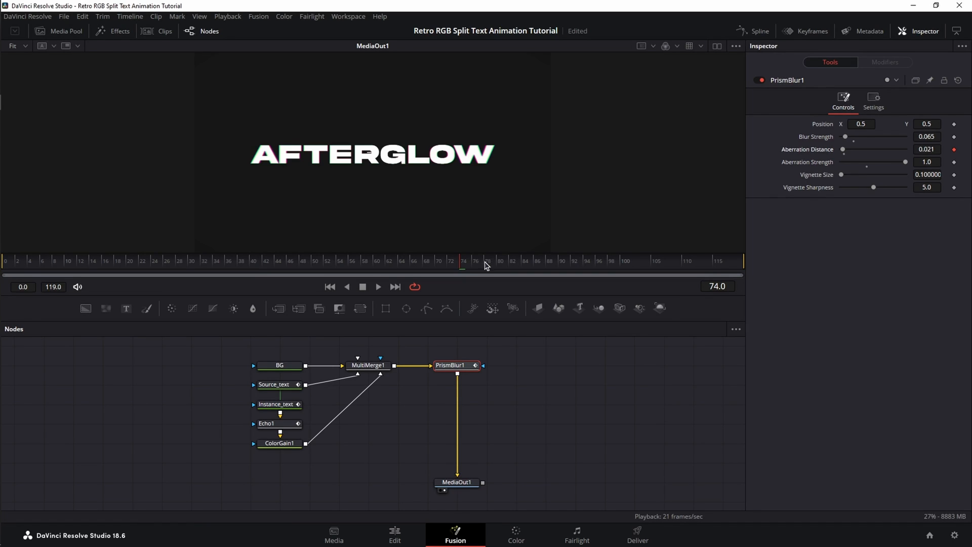
click(499, 265)
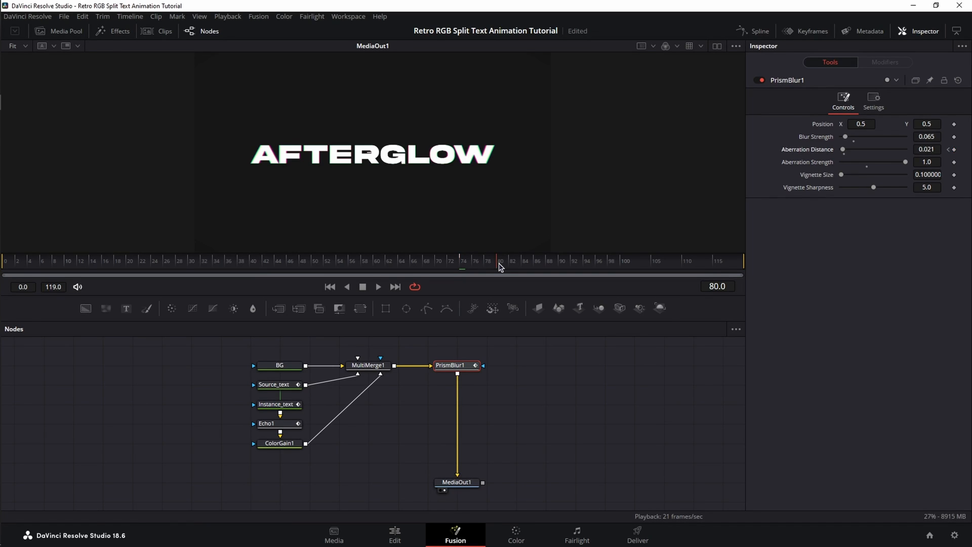
triple_click(926, 149)
text(pri)
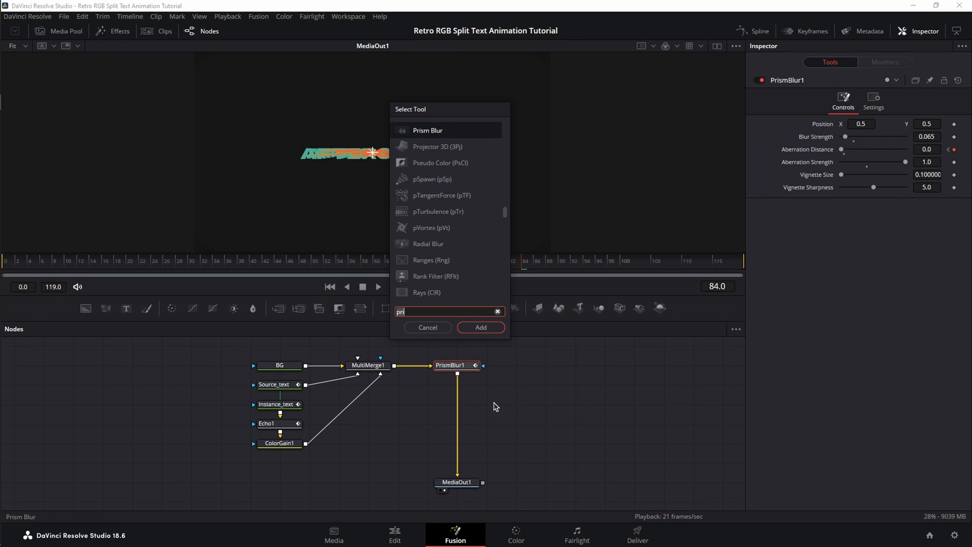
- Add a Sharpen after the Prism Blur with Amount 1.3 and Blend 0.7
text(sha)
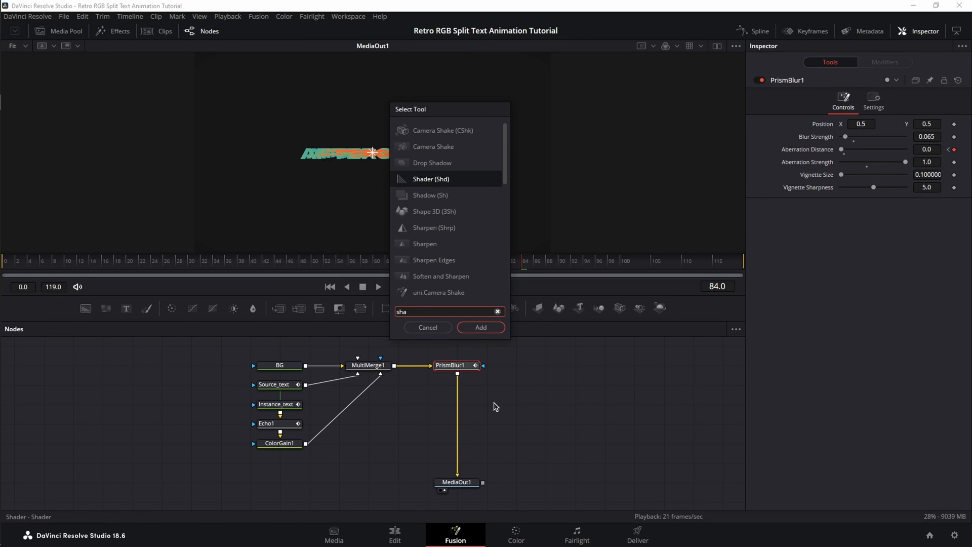
click(480, 328)
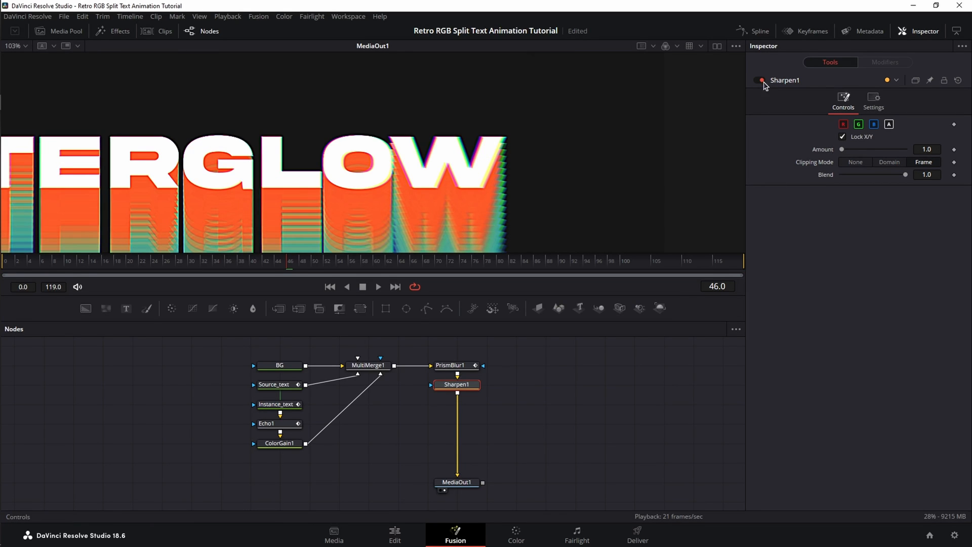
click(757, 80)
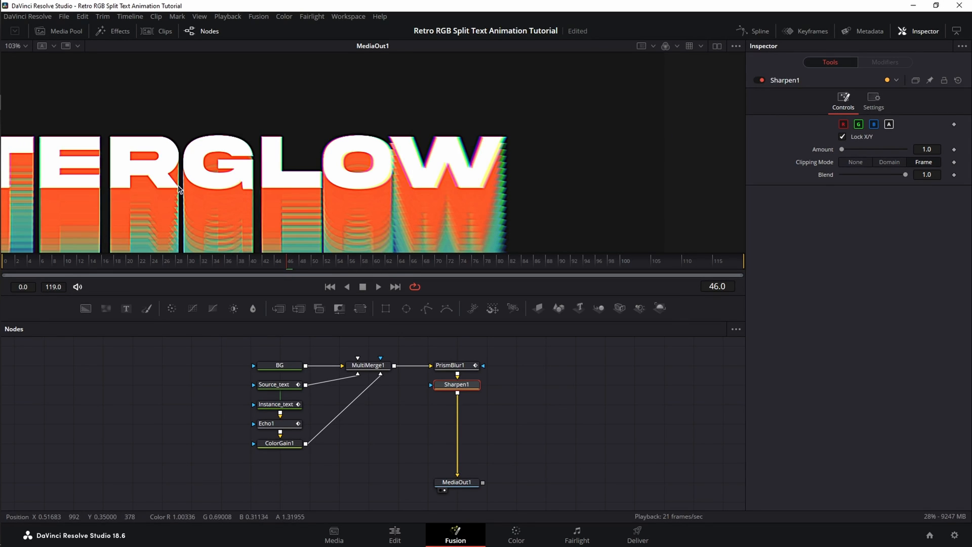
mouse_move(444, 155)
text(1.3)
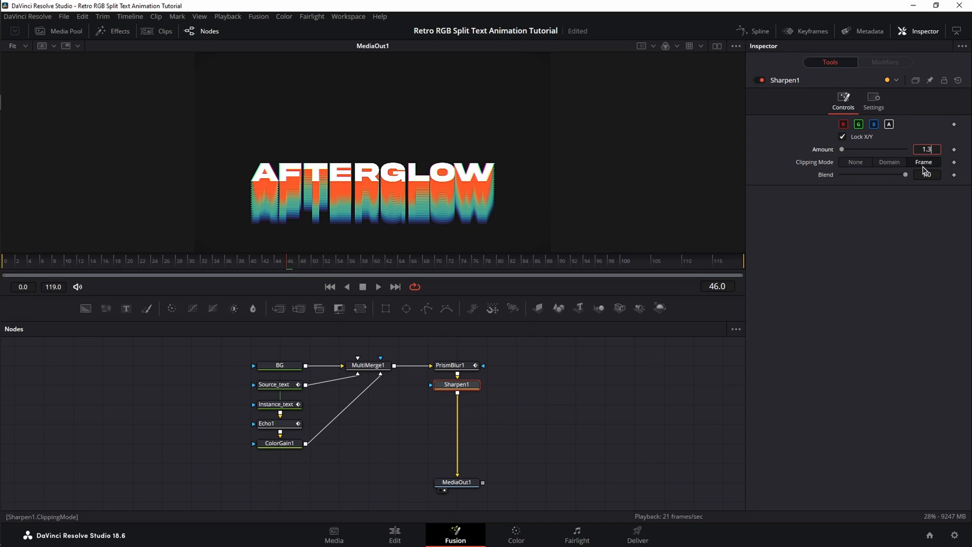
click(926, 174)
text(0.7)
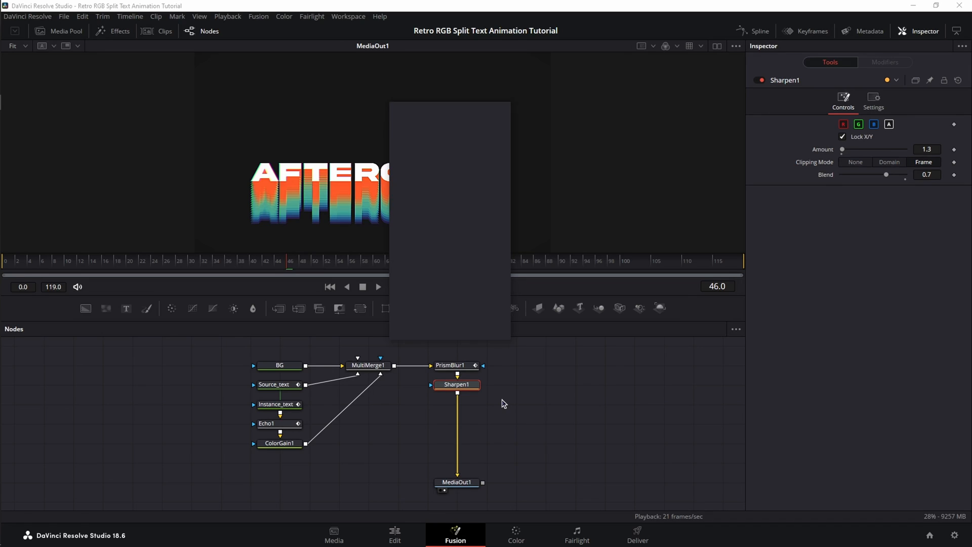
- Add a Gaussian Soft Glow, threshold 0.13, size 10, gain 0.47 at frame 74 to 2.7 at frame 80
text(sof)
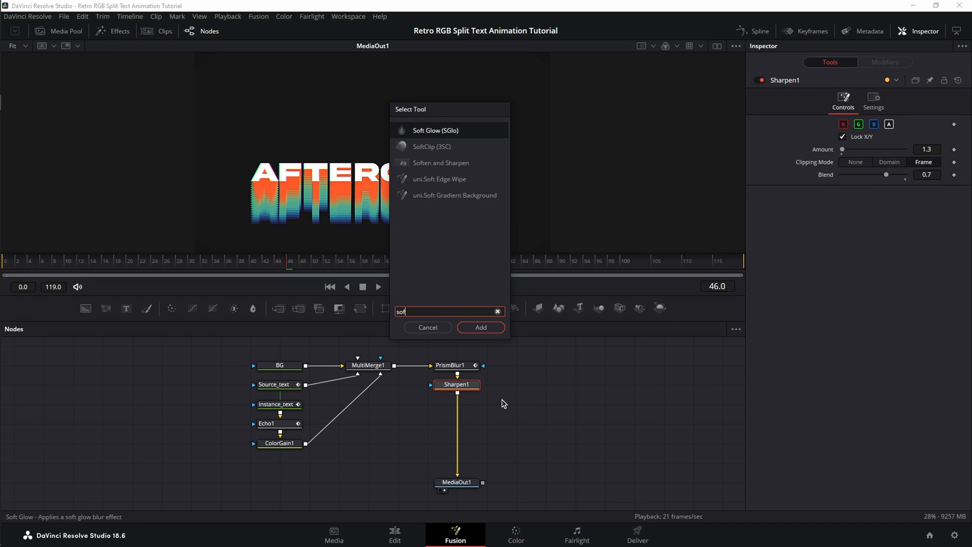
click(481, 328)
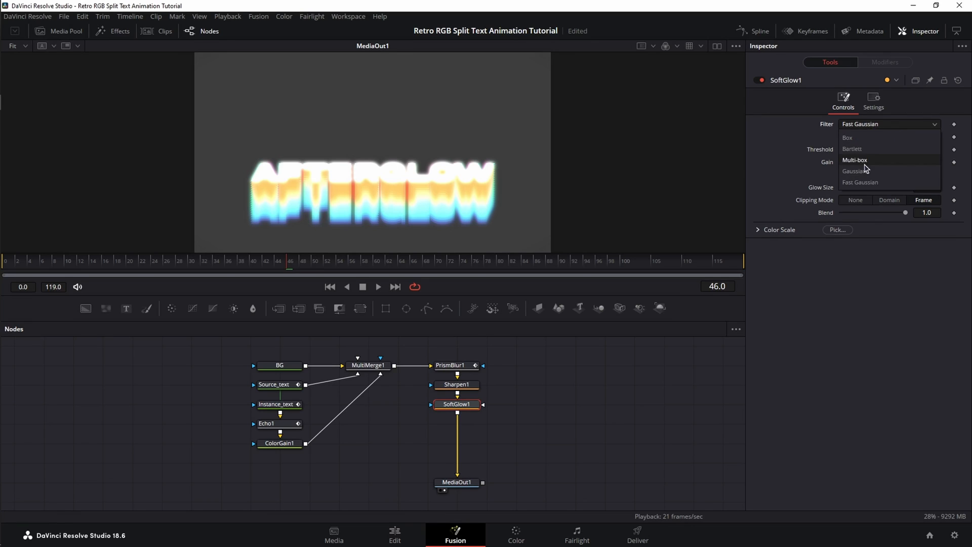
click(854, 171)
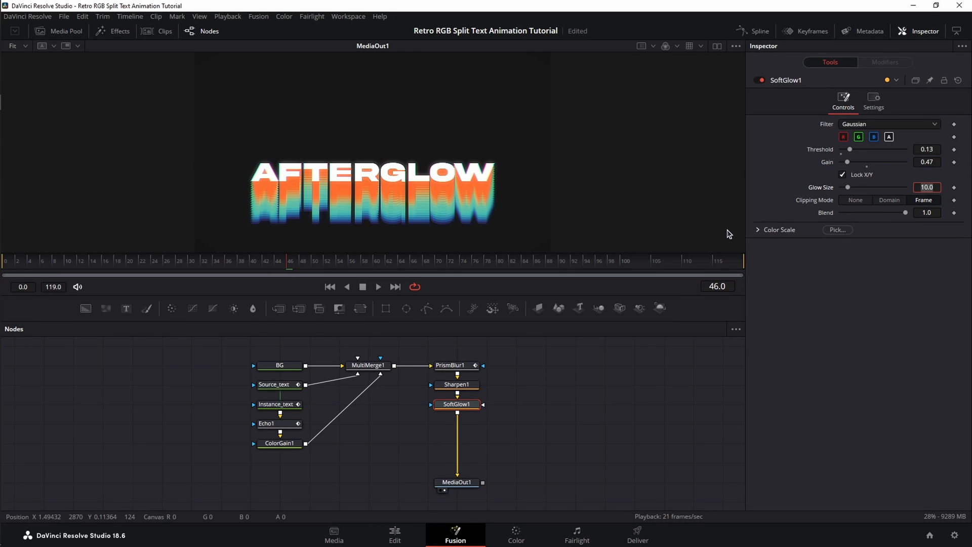
click(462, 260)
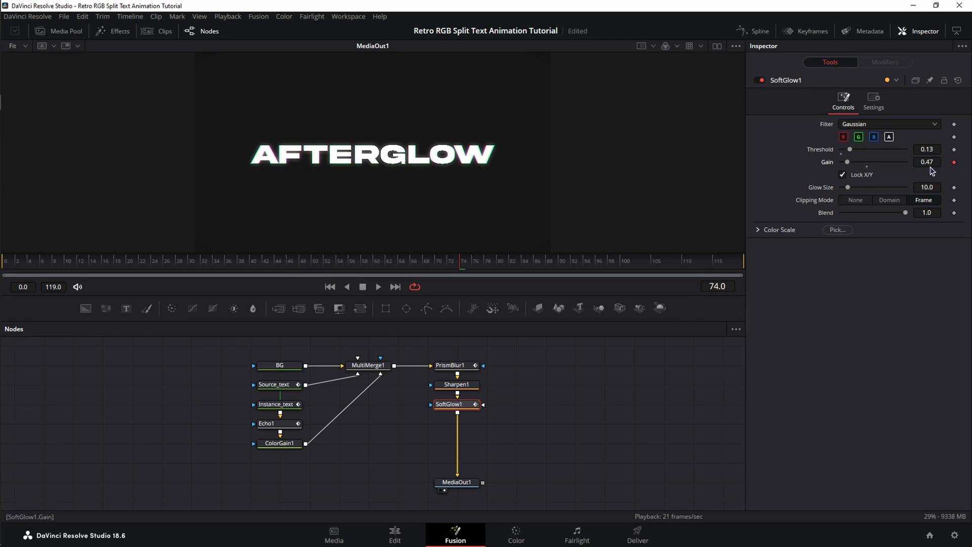
mouse_move(502, 269)
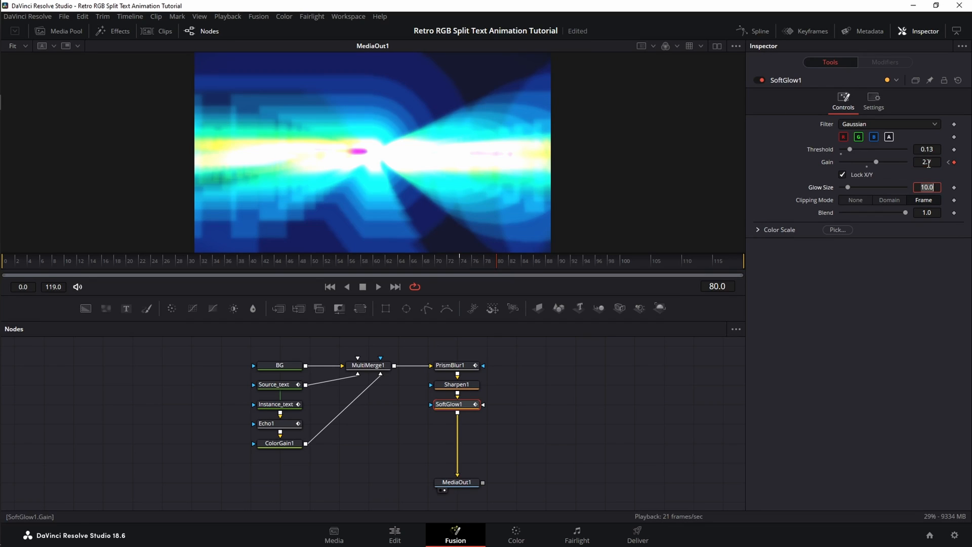
click(573, 261)
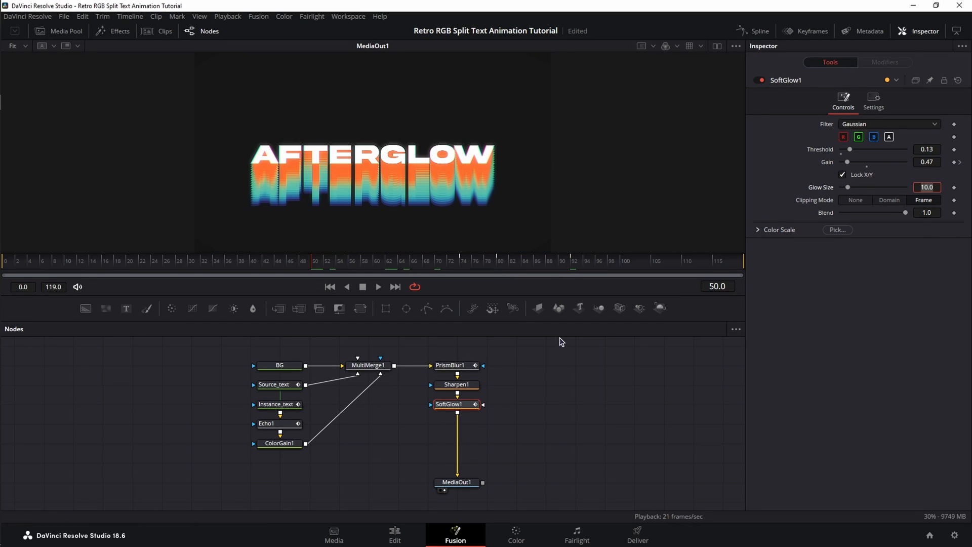
mouse_move(345, 157)
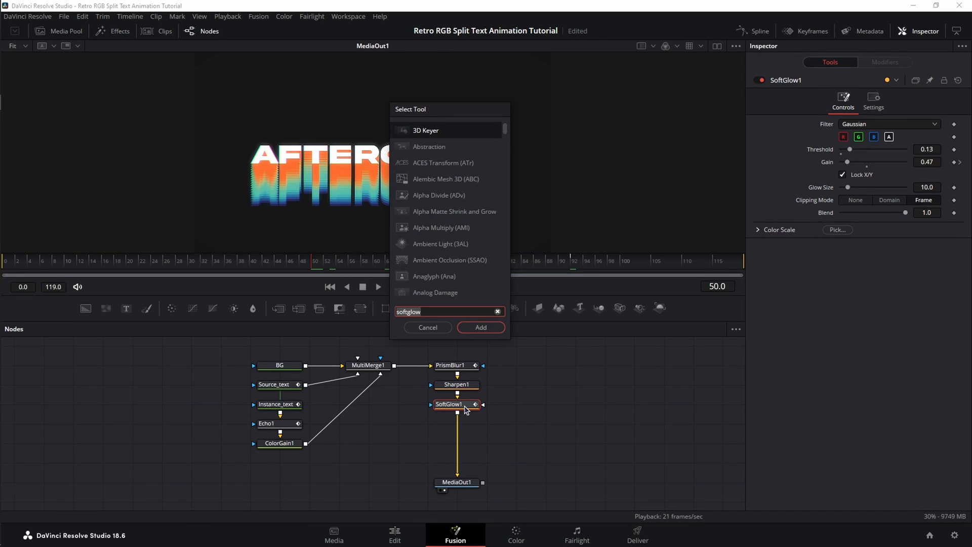
- Add Film Grain then Film Damage after the Soft Glow, setting damage Temp. Shift to -0.36
click(481, 328)
text(fi)
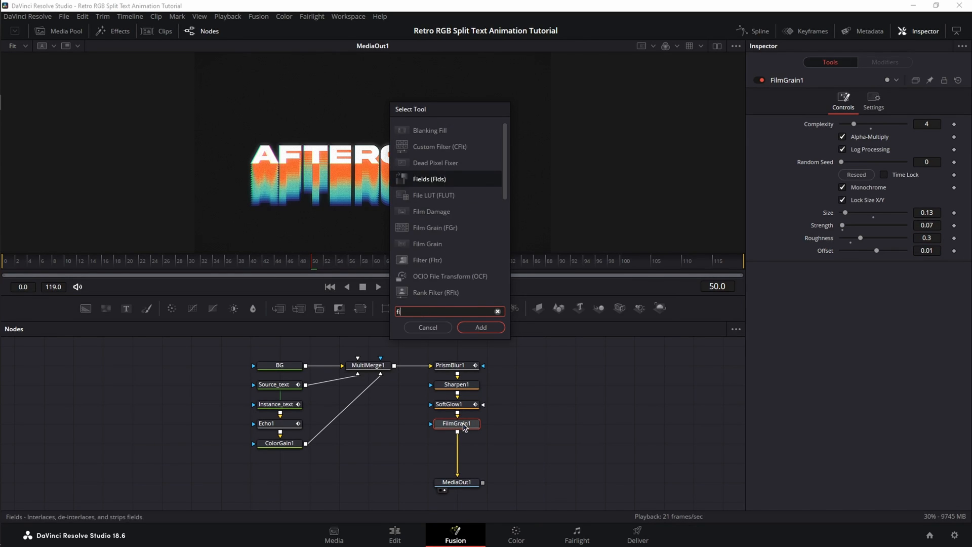
click(480, 327)
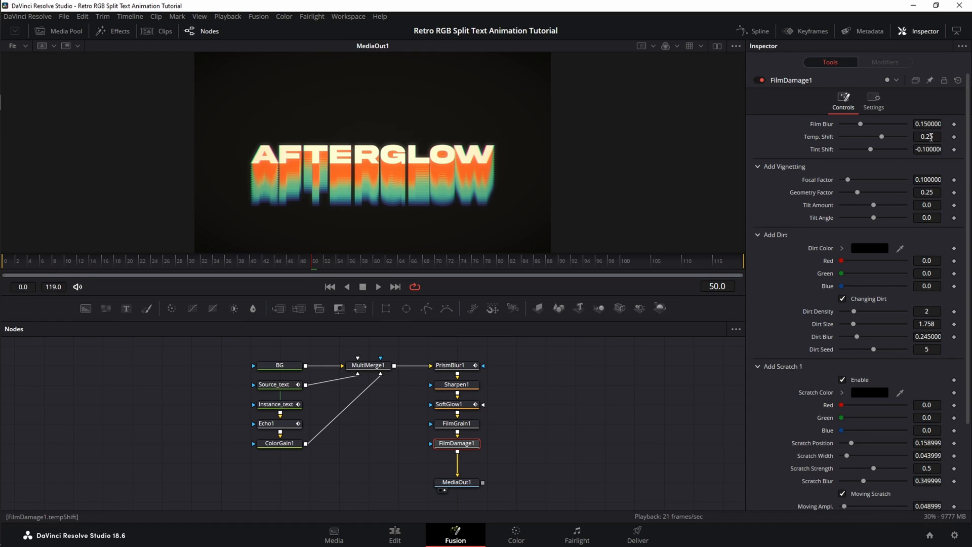
triple_click(927, 136)
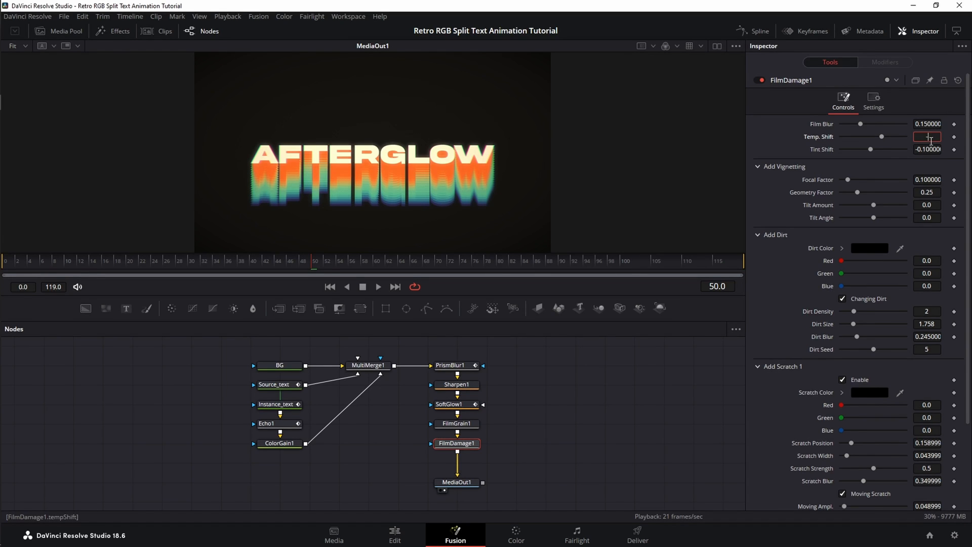
text(-36)
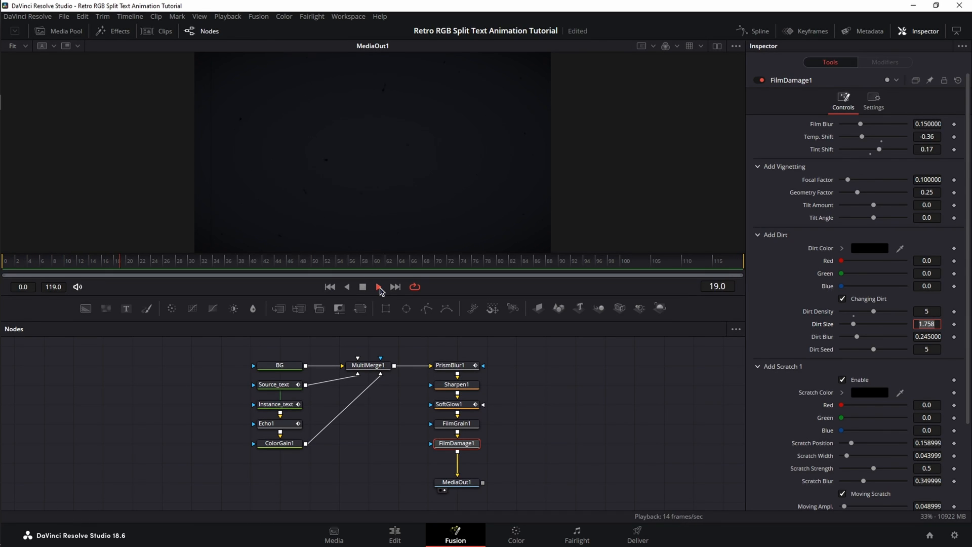
- Play the finished AFTERGLOW composite through MediaOut1 to review grain, damage and echo trails
click(378, 287)
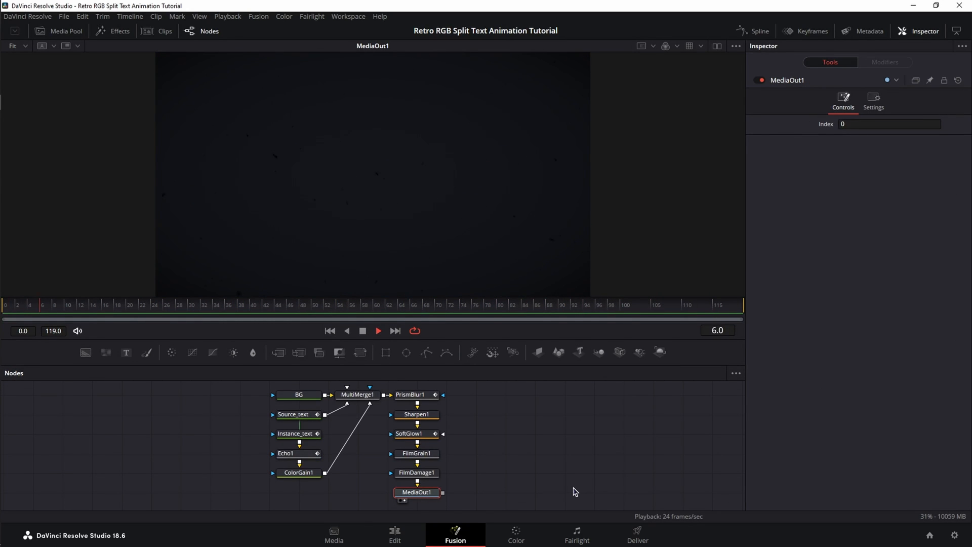
click(339, 304)
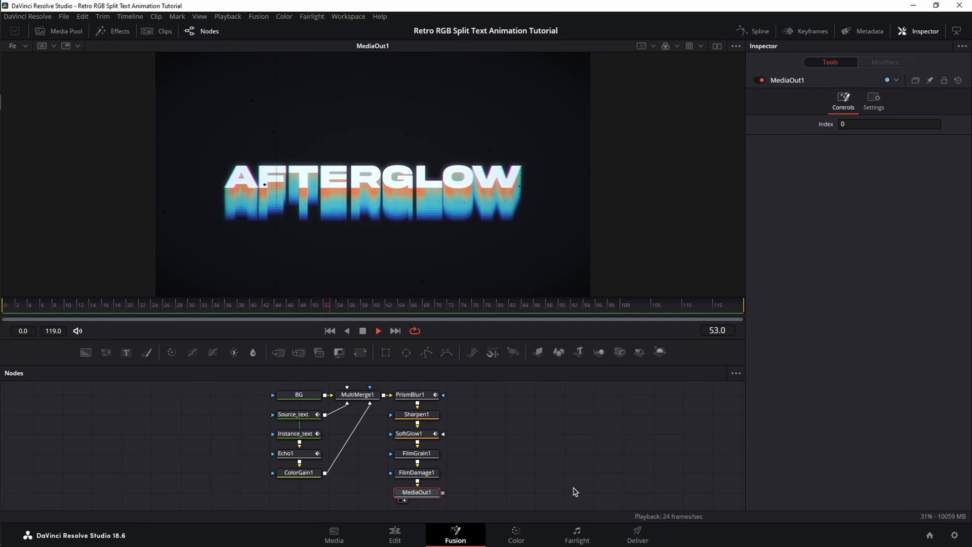
- Download Reactor-Installer.lua from the Reactor 3 announcement post on steakunderwater.com
click(16, 102)
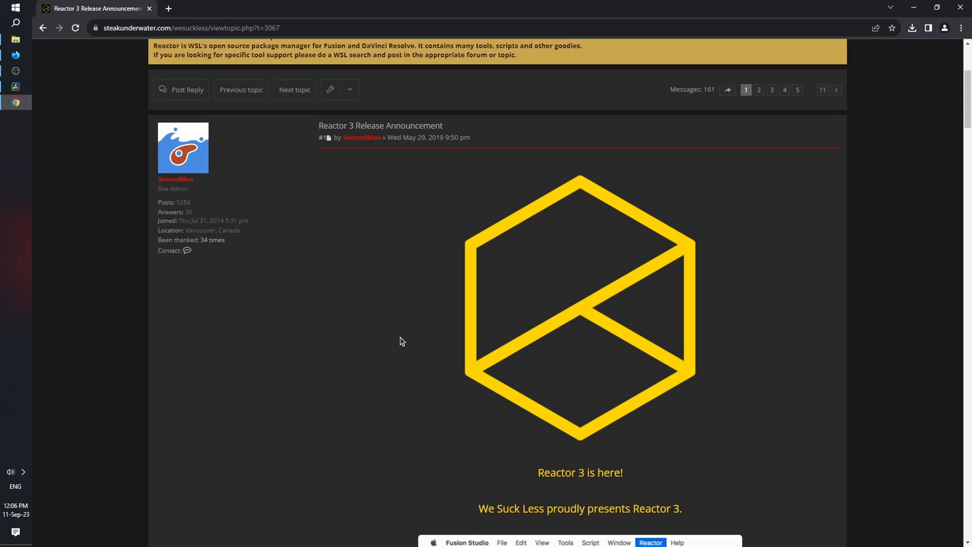
mouse_move(127, 17)
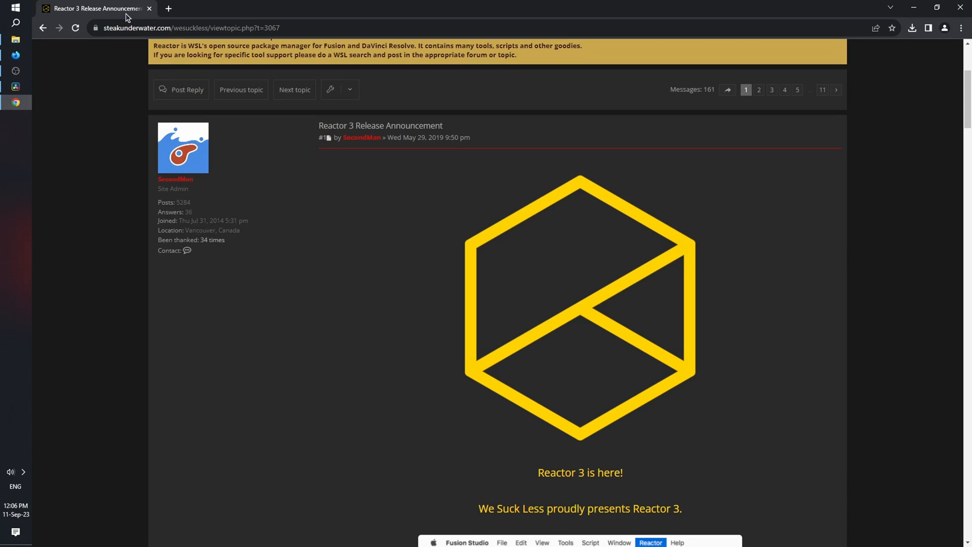
mouse_move(380, 307)
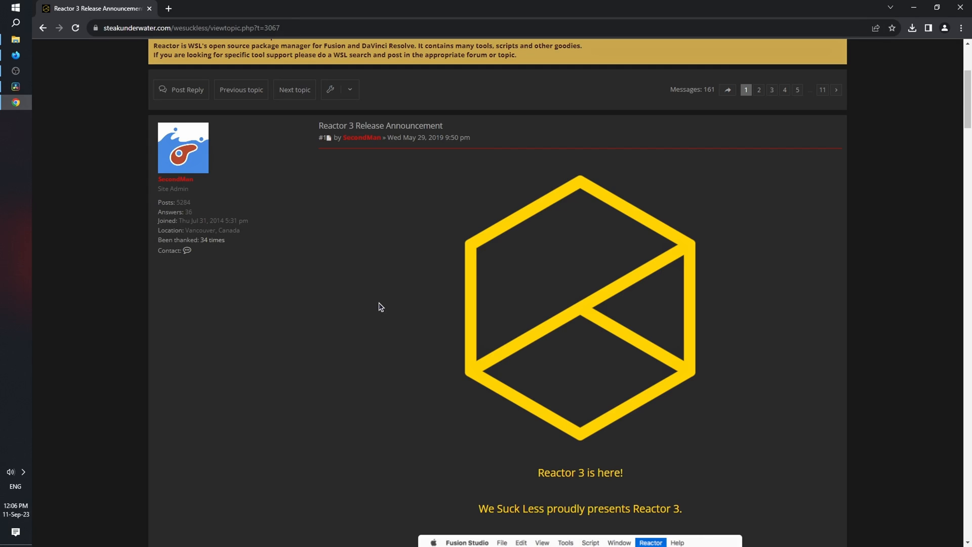
mouse_move(459, 310)
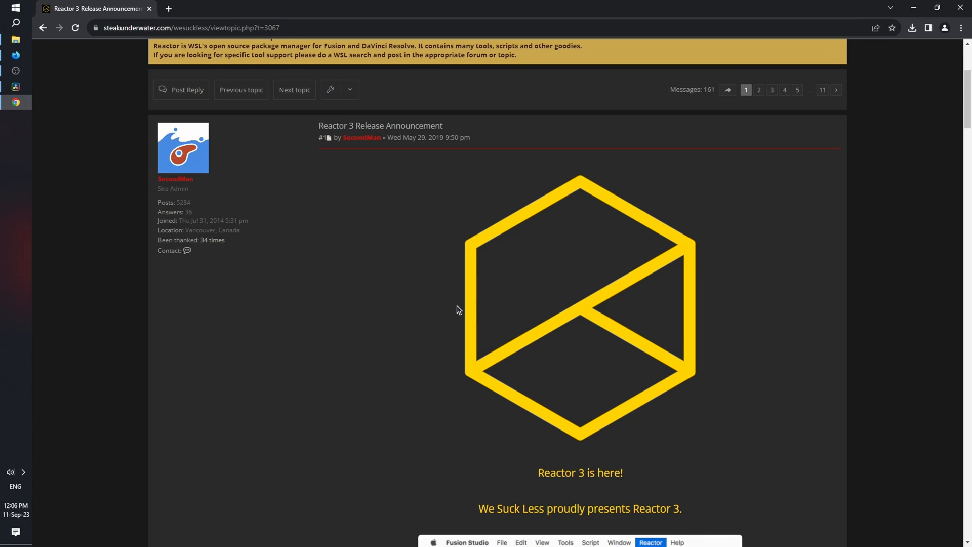
mouse_move(439, 310)
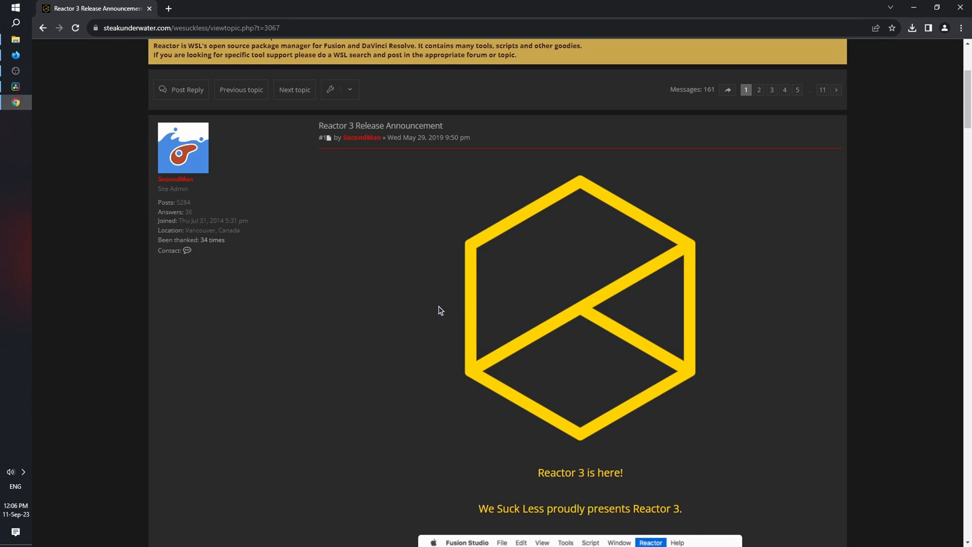
mouse_move(612, 386)
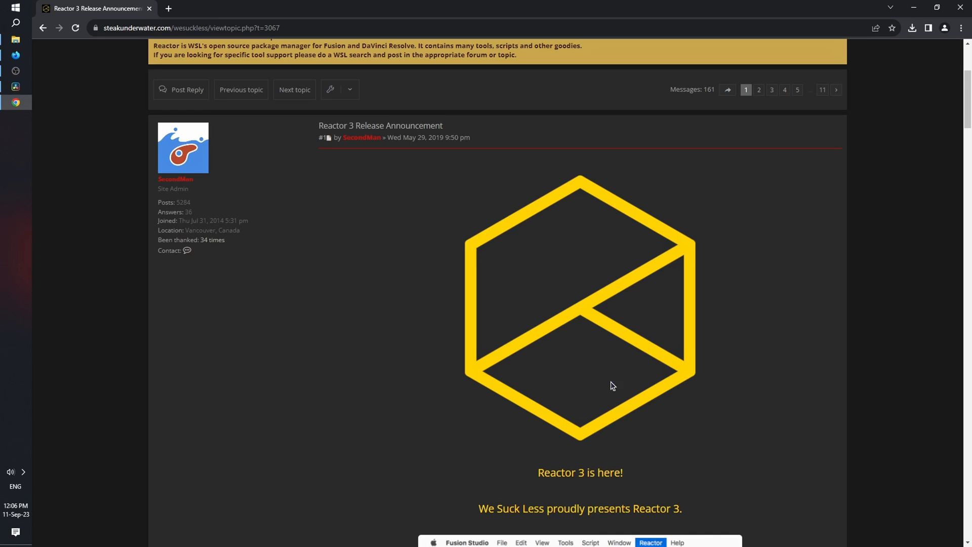
mouse_move(622, 383)
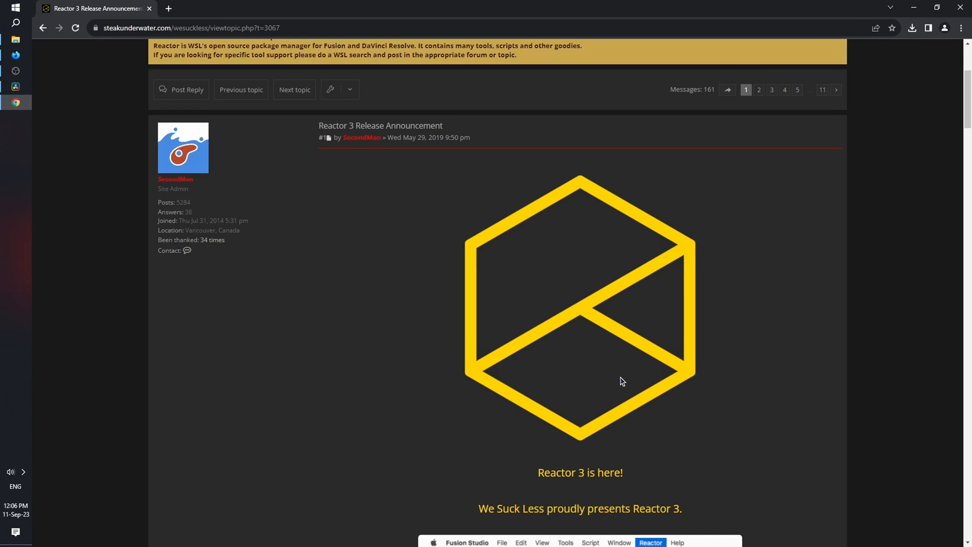
mouse_move(509, 262)
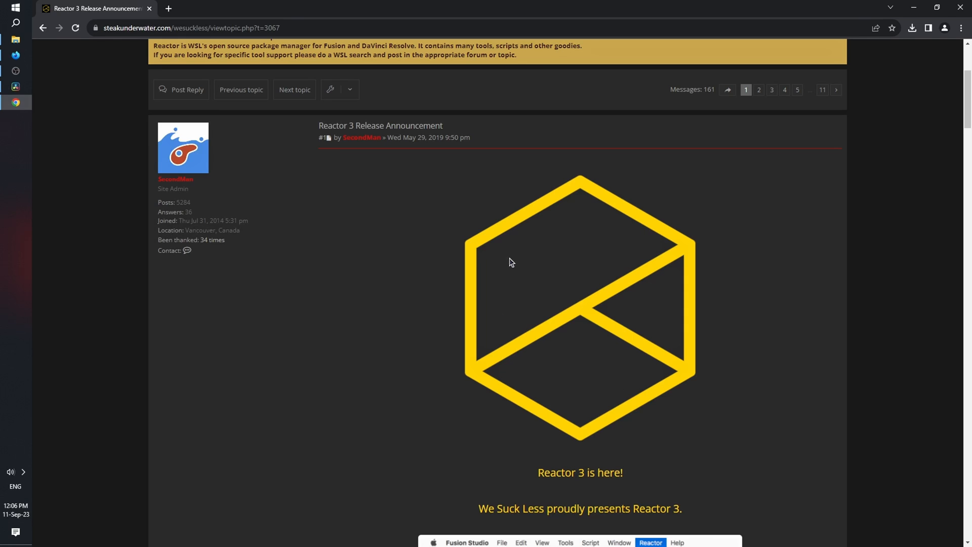
scroll(down, 3)
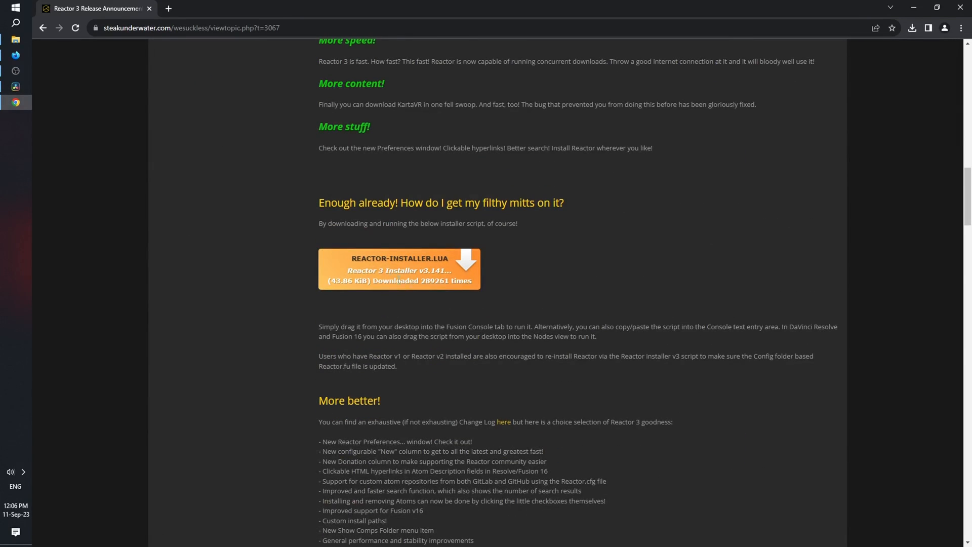
mouse_move(437, 265)
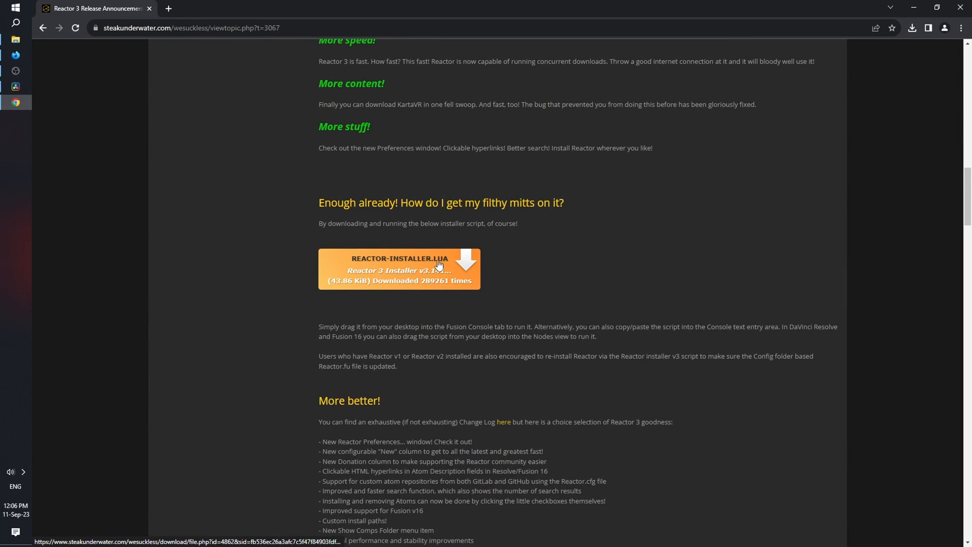
click(912, 28)
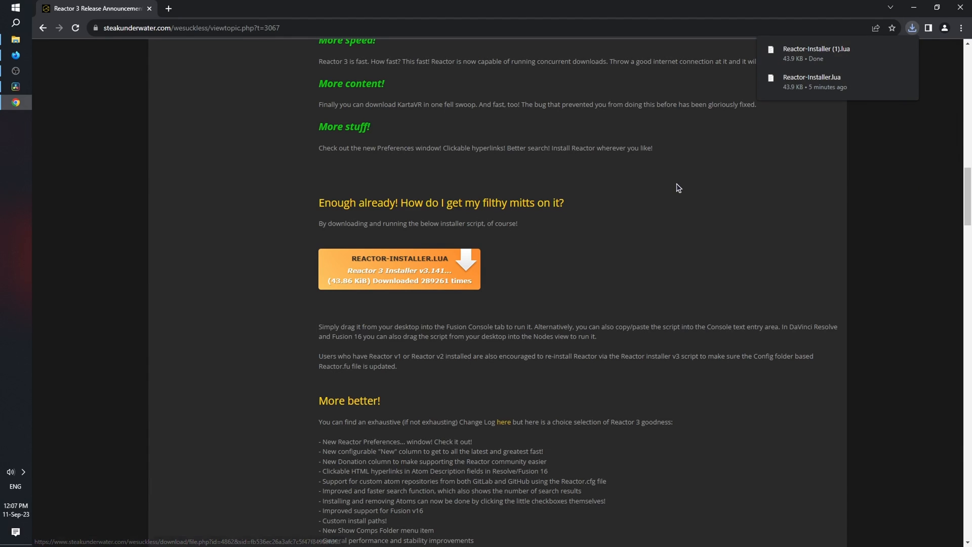
mouse_move(16, 103)
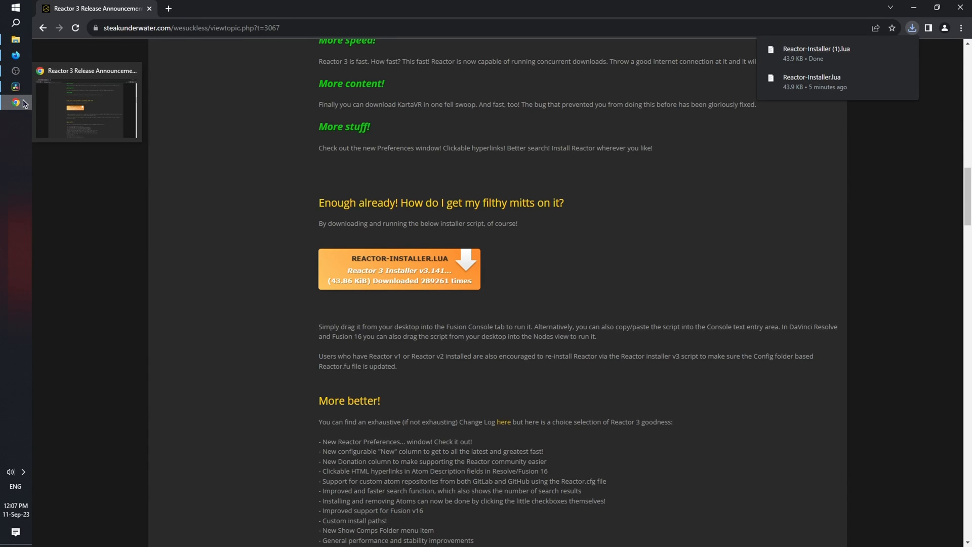
- Drop Reactor-Installer.lua from the Desktop into Fusion and choose Install and Launch
click(14, 85)
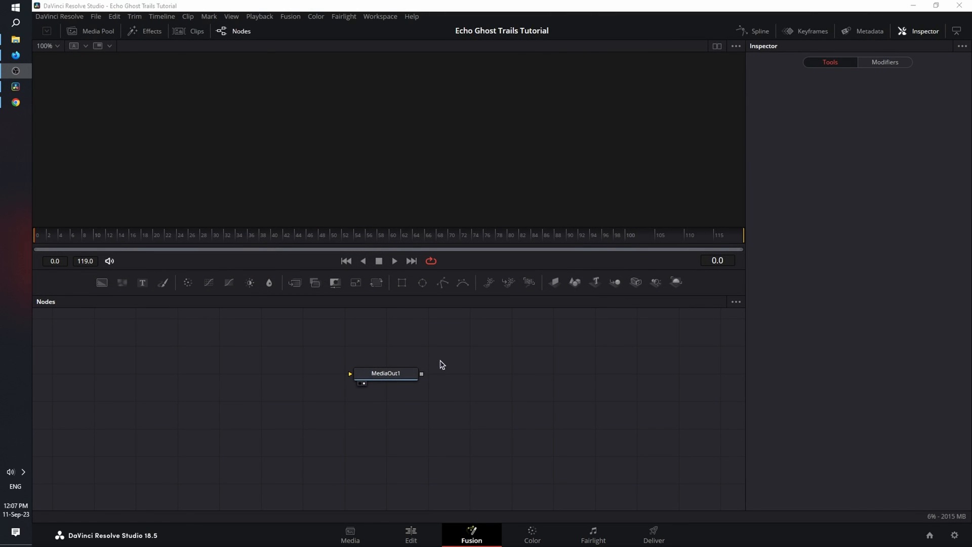
click(16, 39)
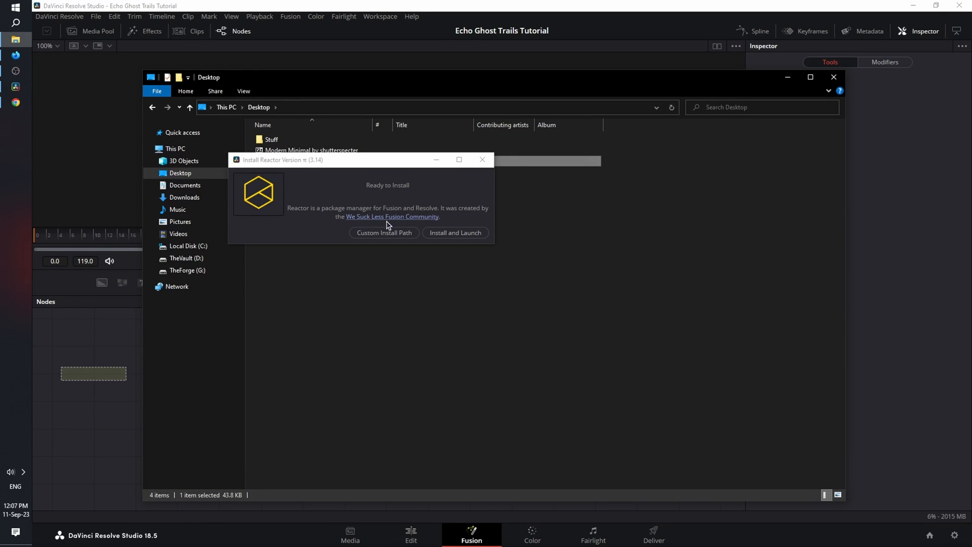
mouse_move(478, 245)
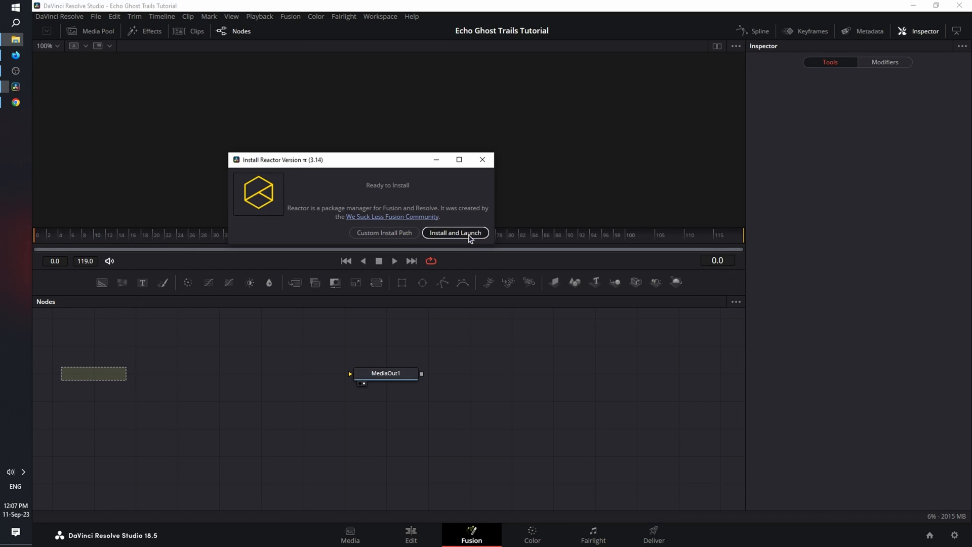
click(456, 232)
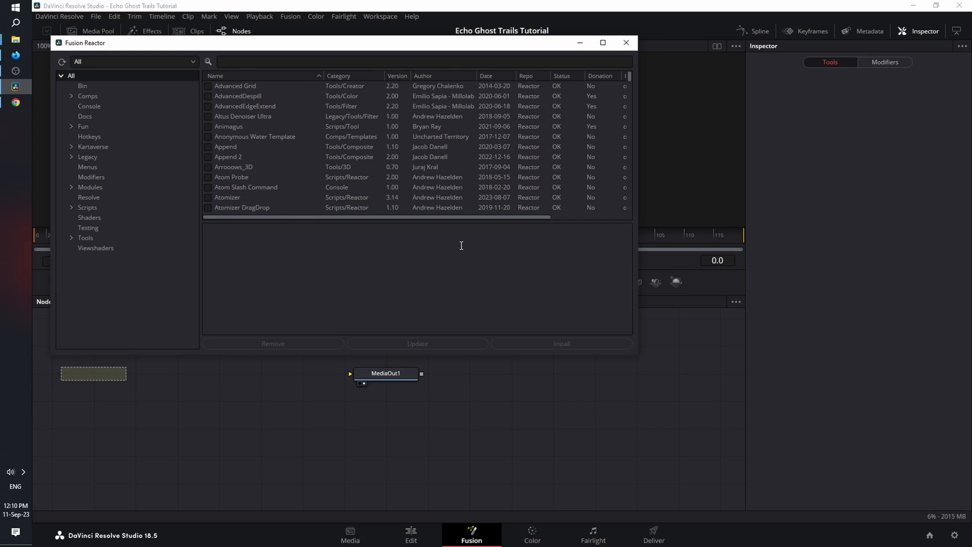
mouse_move(406, 132)
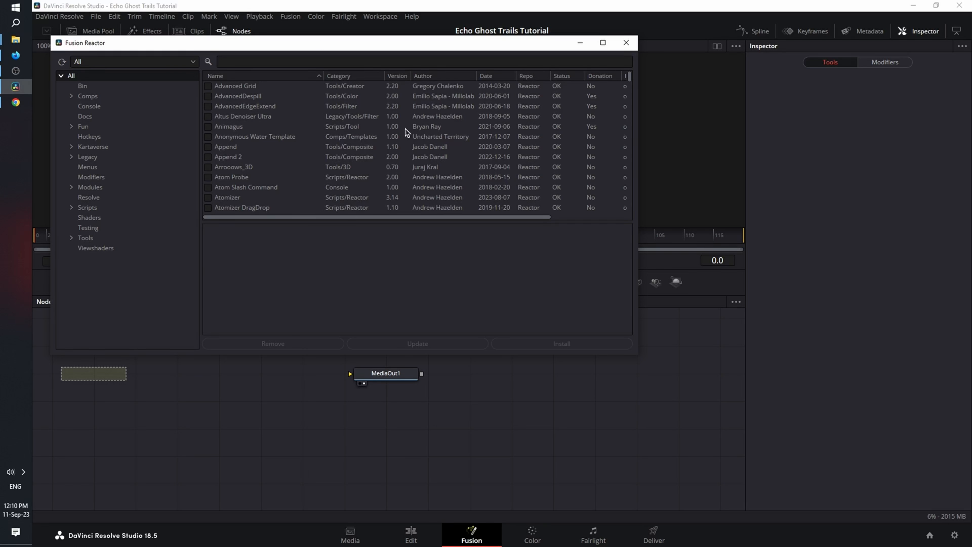
- Search Reactor for 'echo', install the Echo atom without donating, and close the package manager
text(echo)
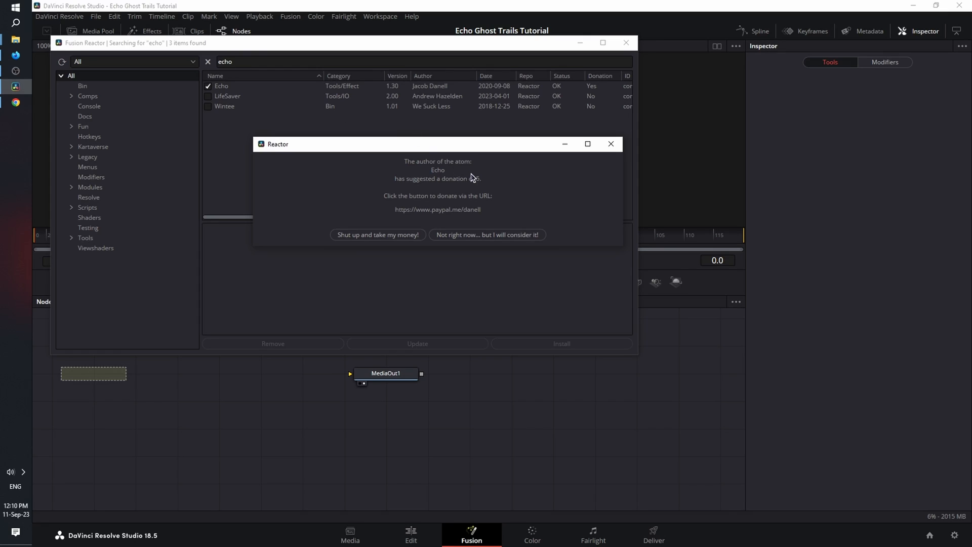
mouse_move(488, 235)
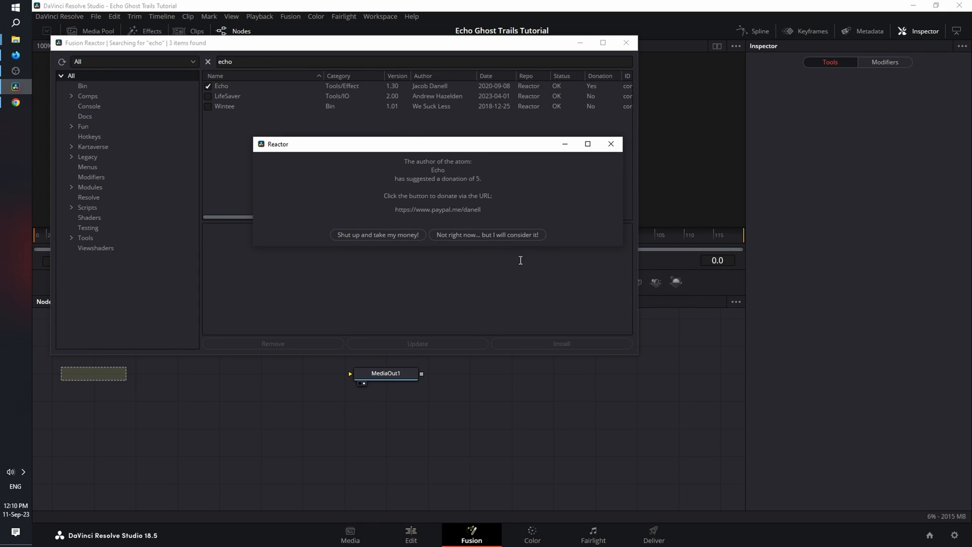
click(487, 234)
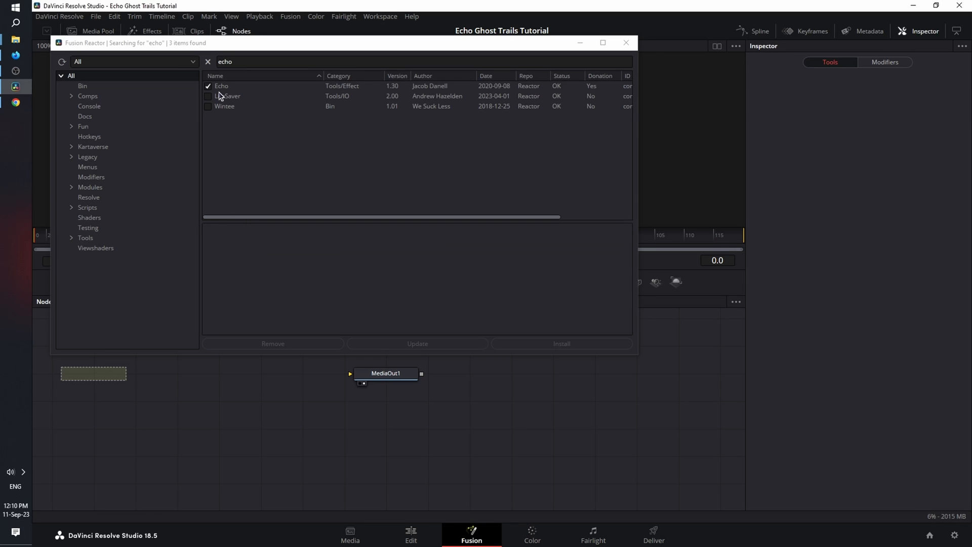
mouse_move(460, 112)
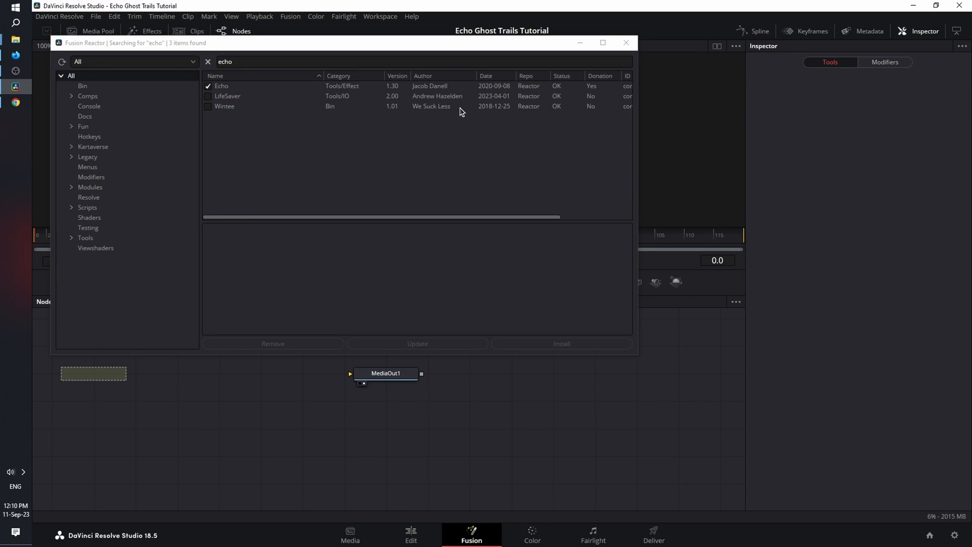
click(626, 43)
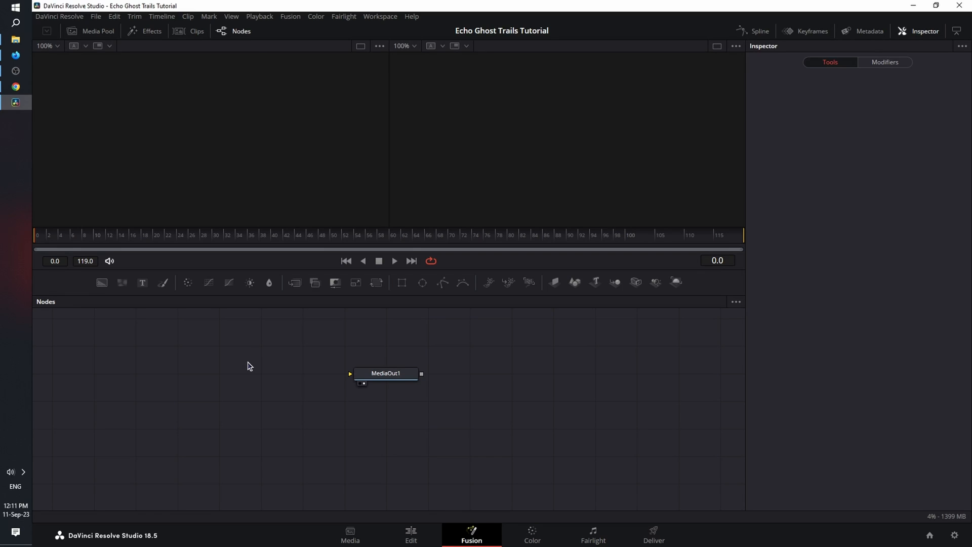
mouse_move(247, 398)
text(e)
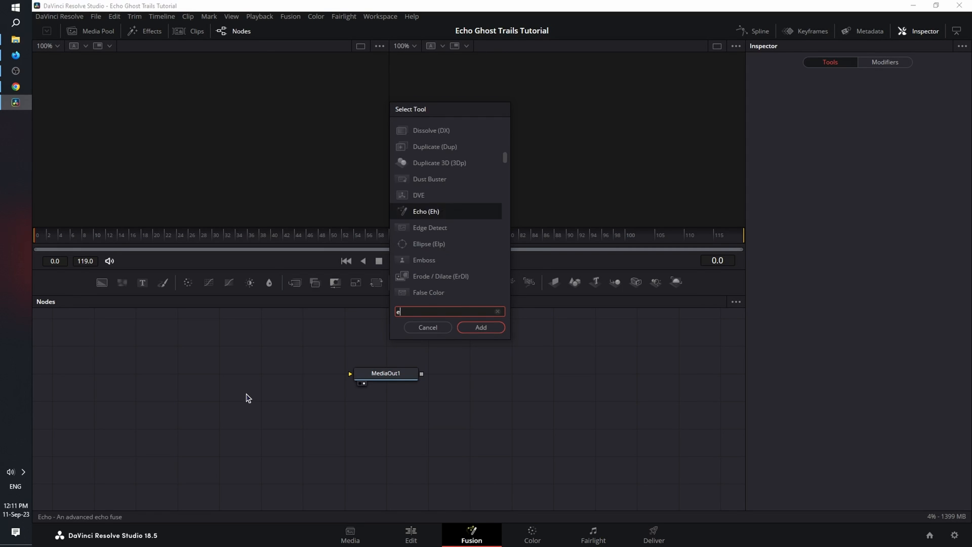
- Add an Echo1 node beside MediaOut1 and head to the Workspace menu for Reactor scripts
click(480, 328)
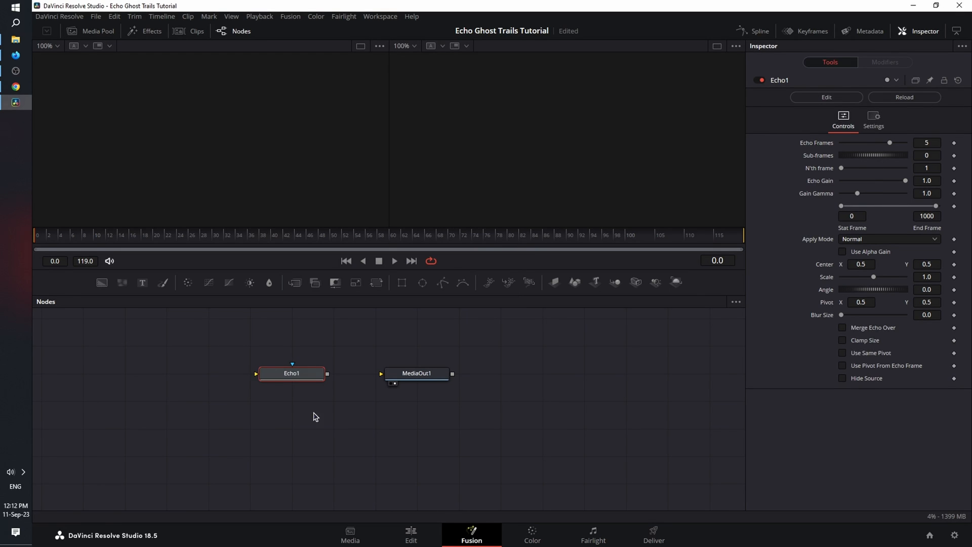
mouse_move(304, 418)
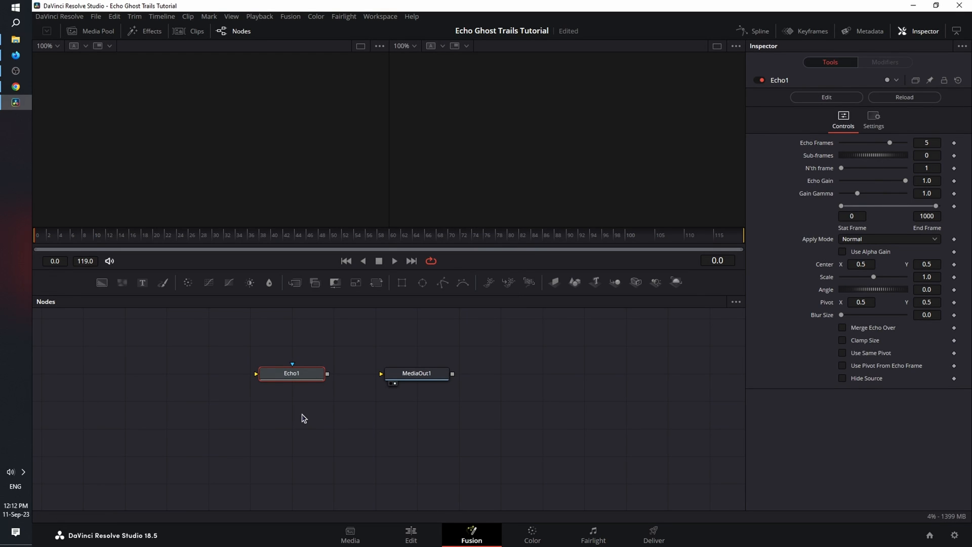
click(381, 16)
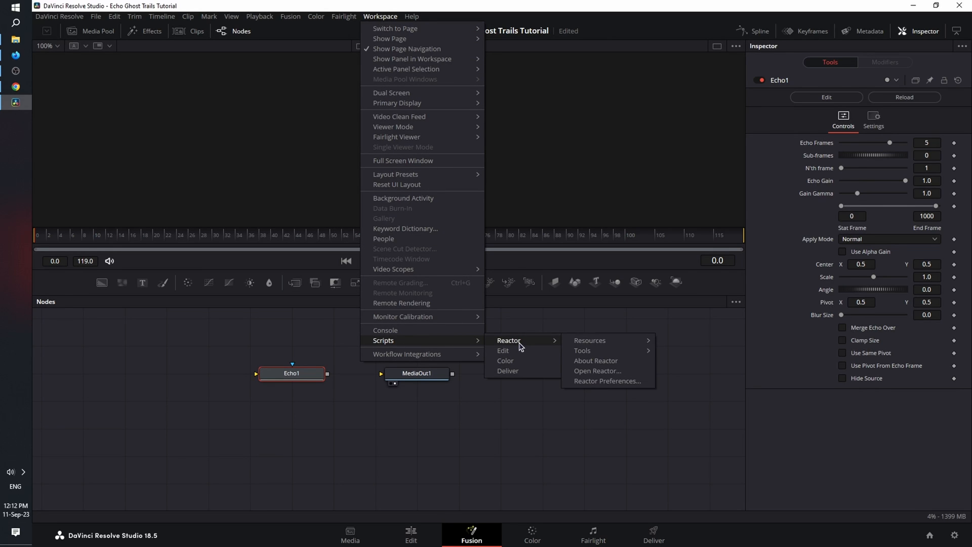
- Reopen the Reactor package manager and tick Atom Probe for installation
click(597, 371)
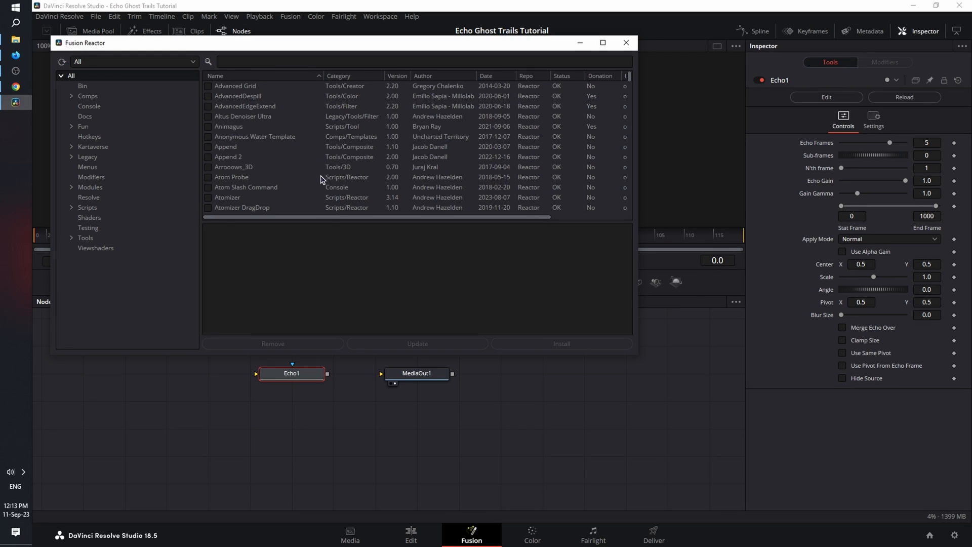
click(231, 177)
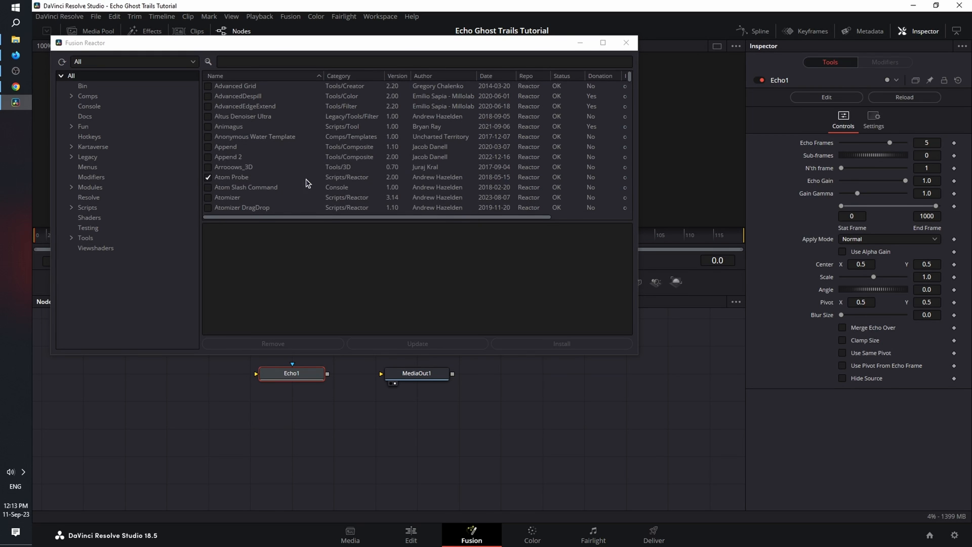
mouse_move(362, 331)
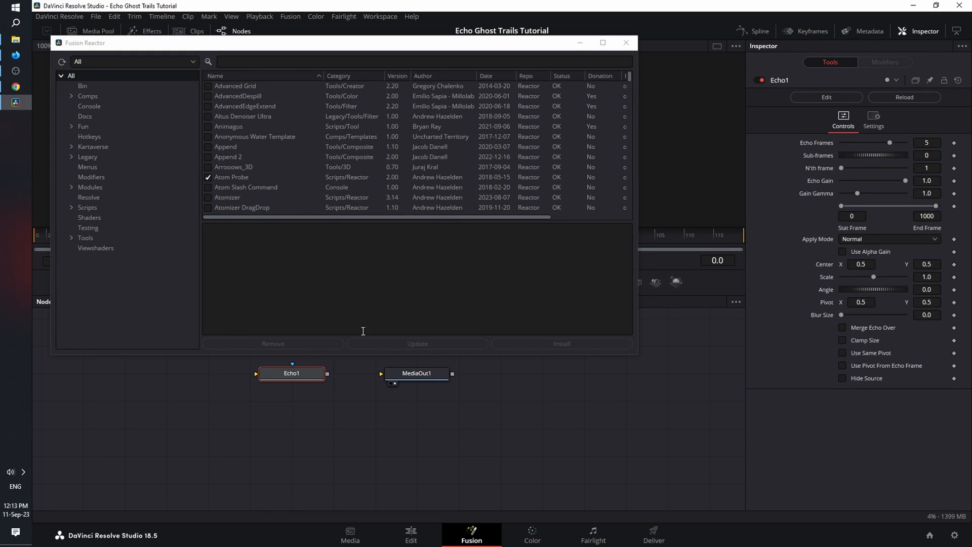